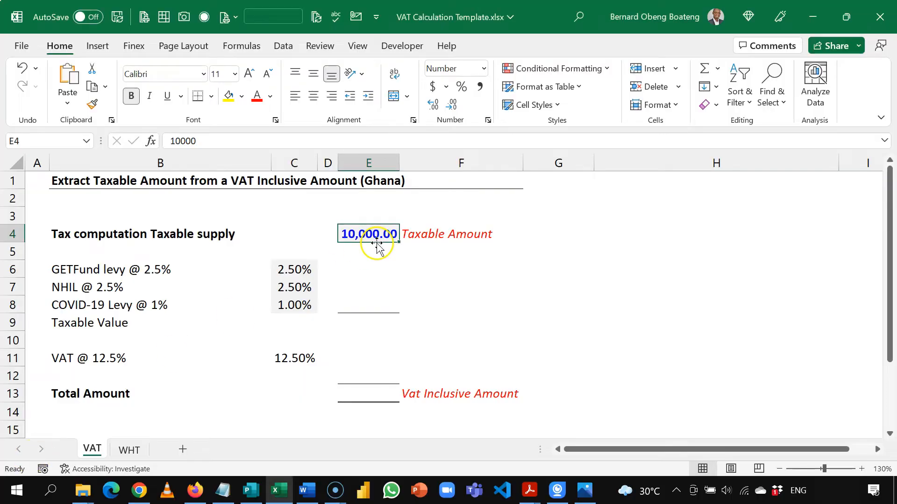
Step: Fill E6:E8 with =C6*$E$4, giving GETFund 250.00, NHIL 250.00 and COVID-19 100.00
click(460, 286)
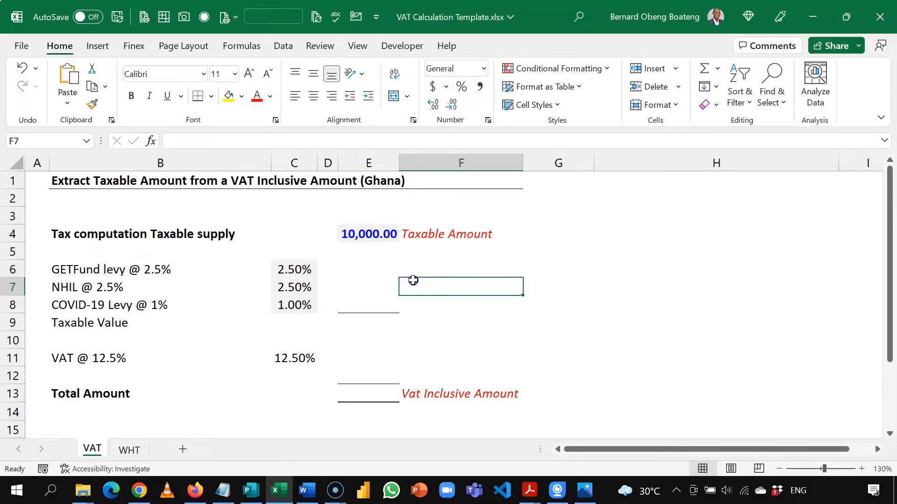
mouse_move(383, 336)
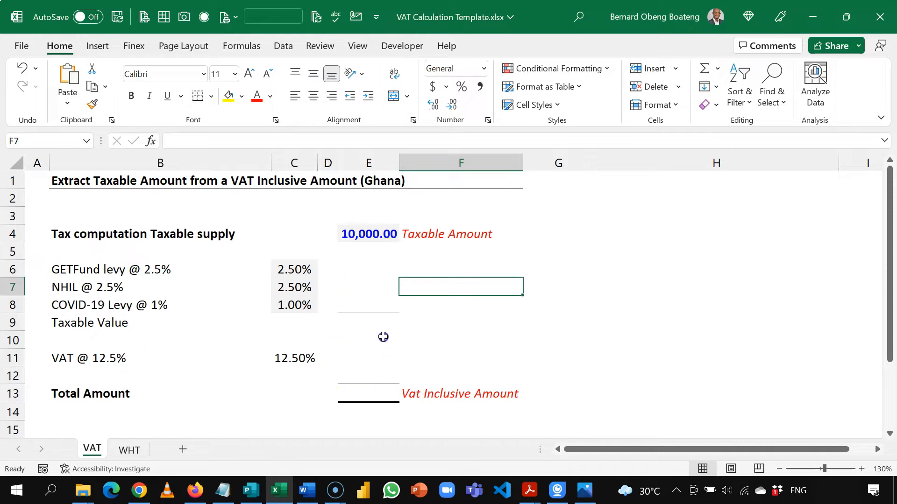
mouse_move(357, 387)
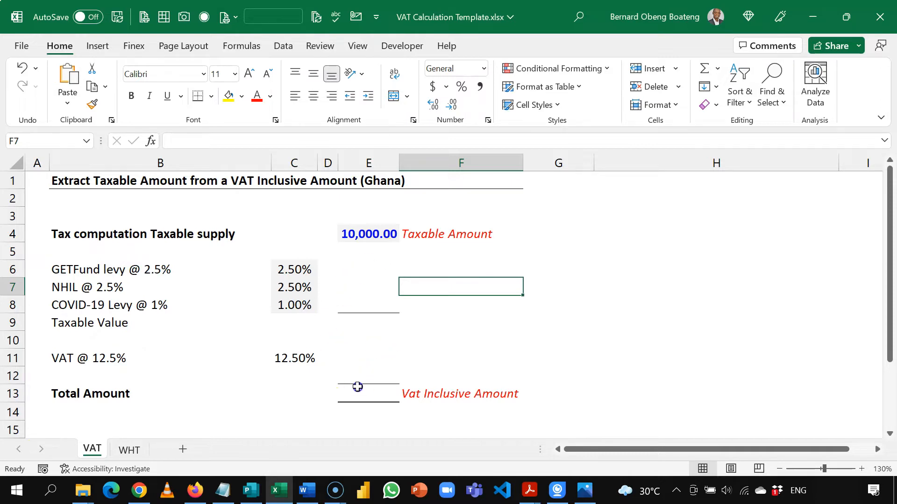
click(368, 393)
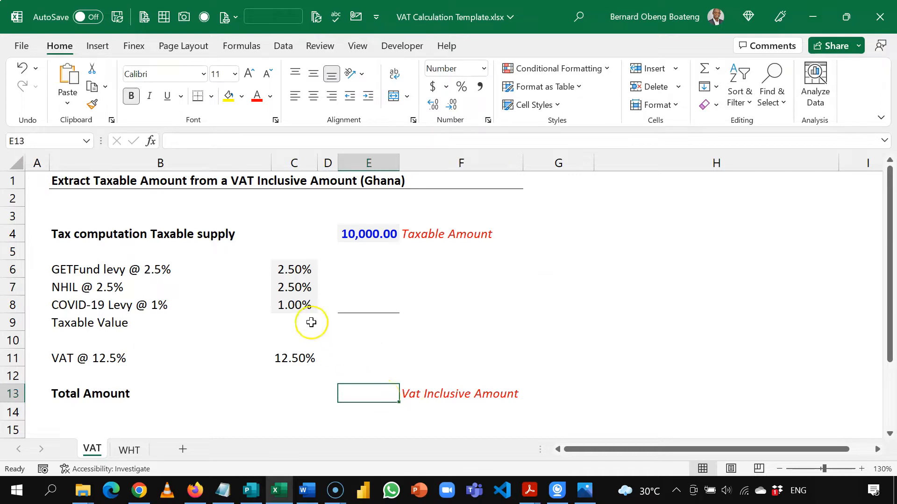
mouse_move(73, 270)
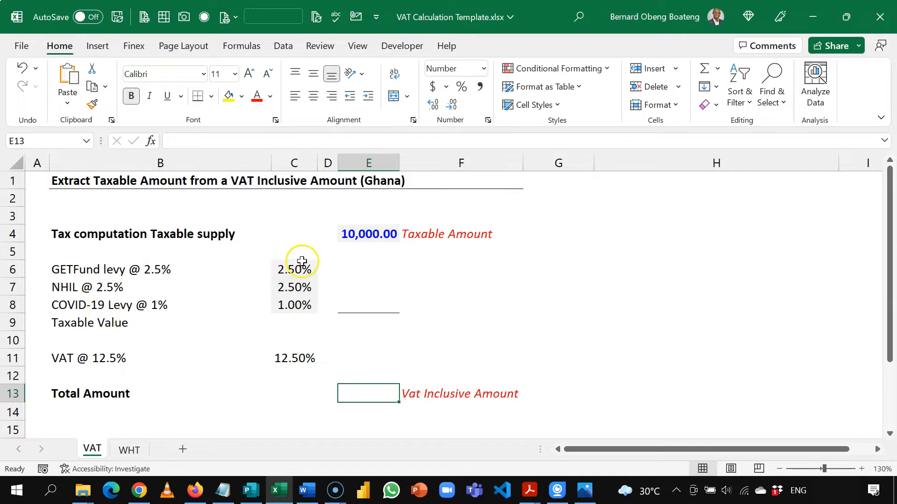
click(368, 269)
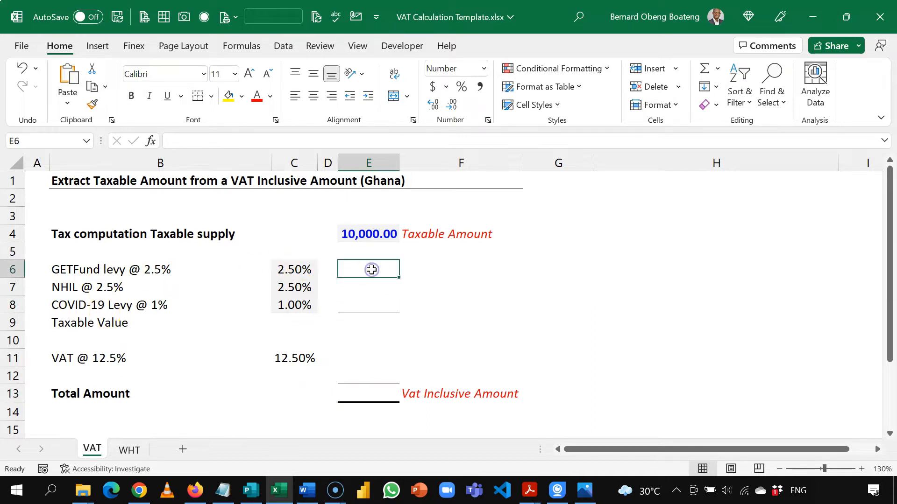
text(=C6*E5)
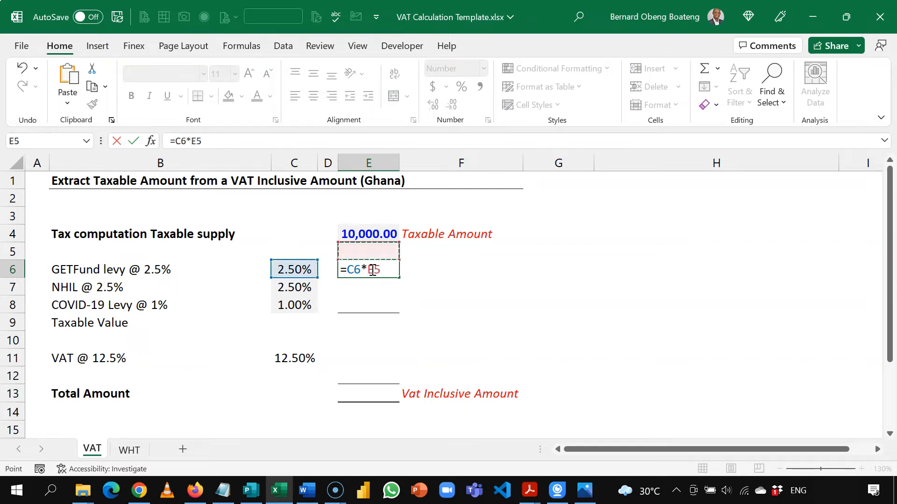
click(368, 234)
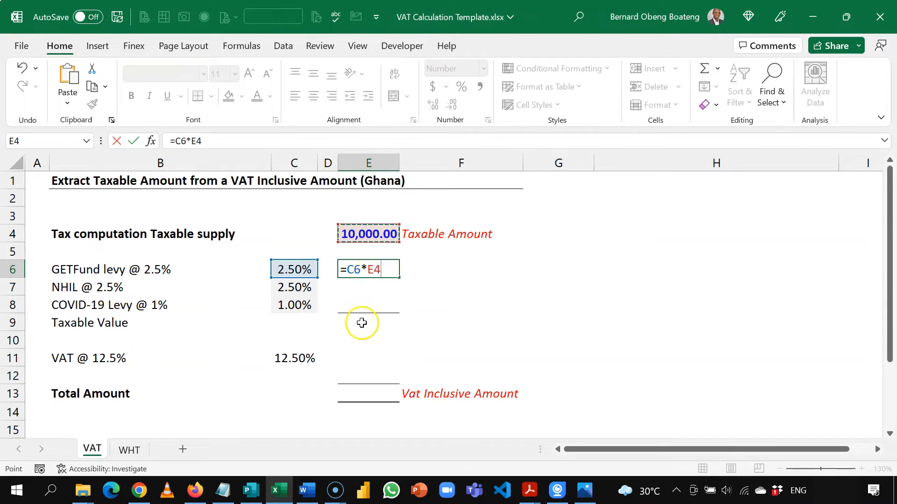
key(F4)
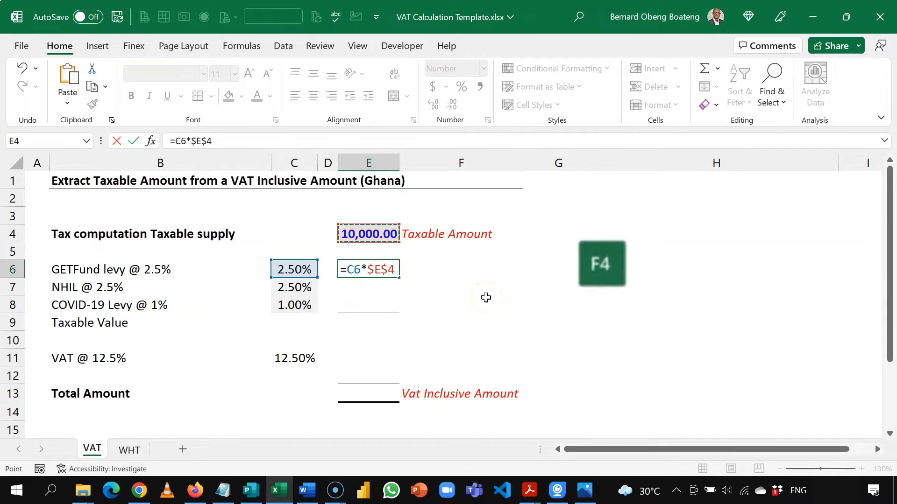
mouse_move(467, 293)
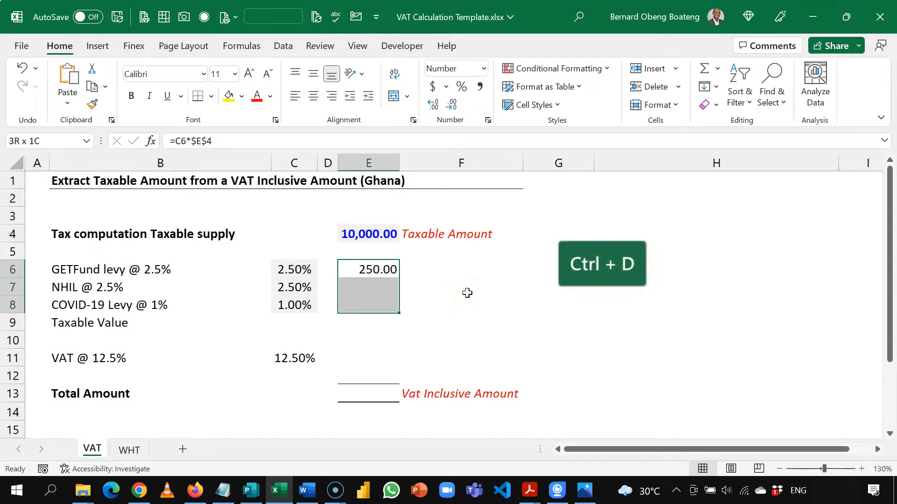
key(ctrl+d)
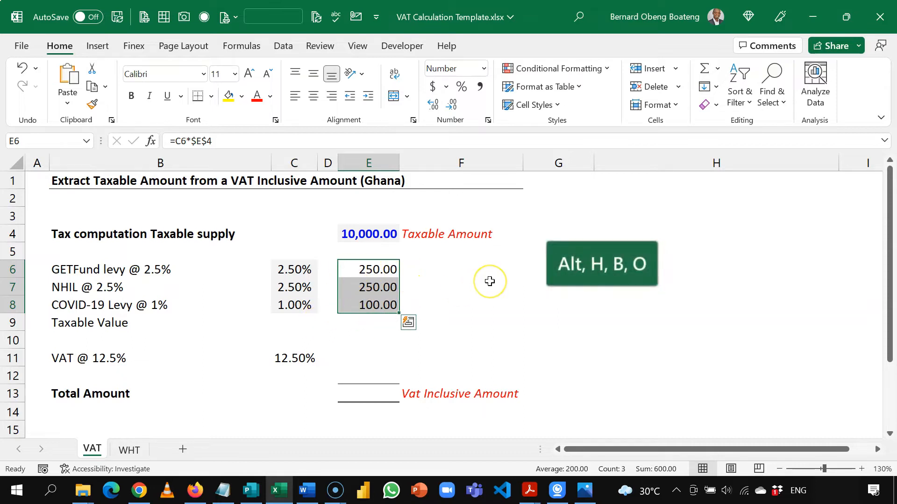
mouse_move(494, 294)
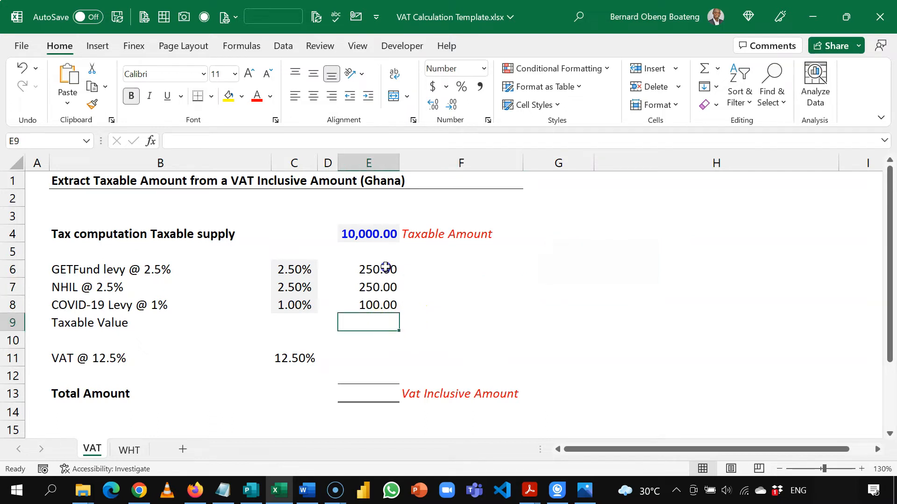
mouse_move(369, 220)
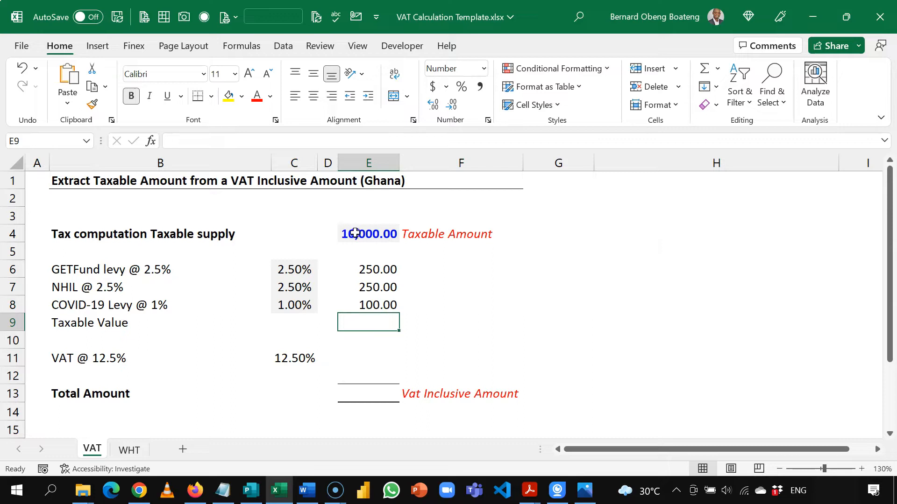
Step: AutoSum the taxable value in E9, giving 10,600.00
click(368, 234)
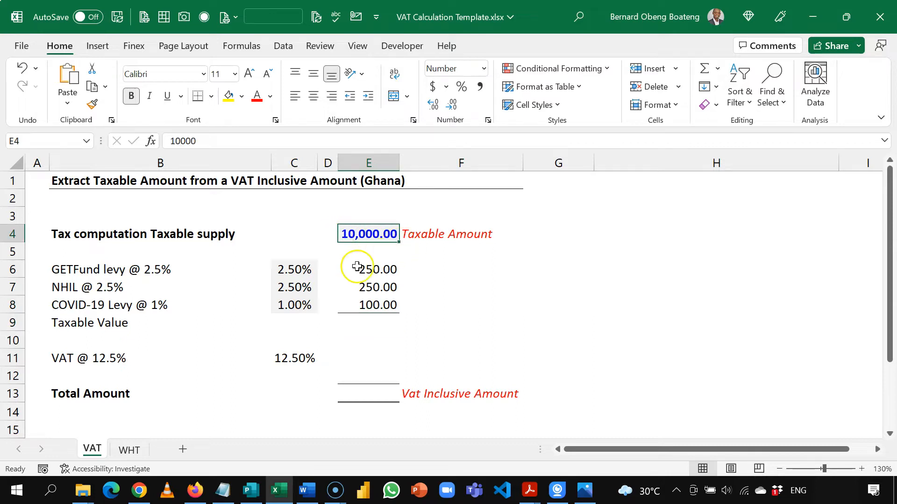
click(369, 323)
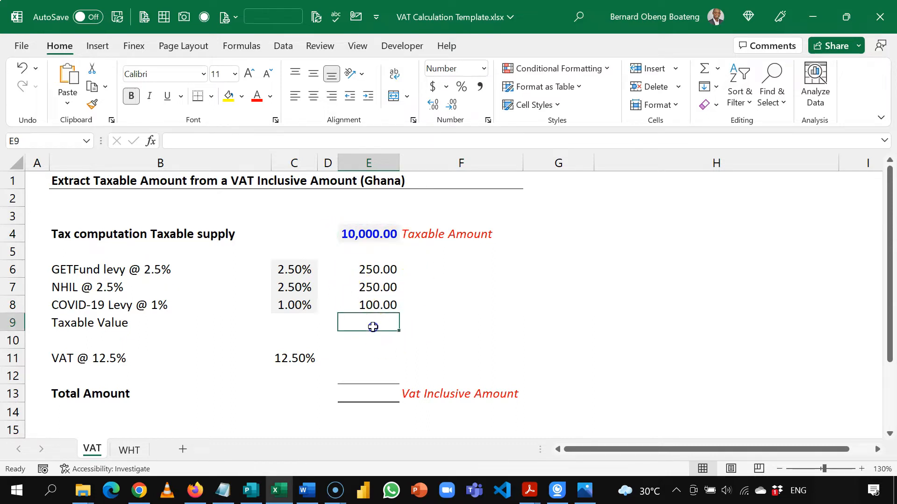
key(Alt+=)
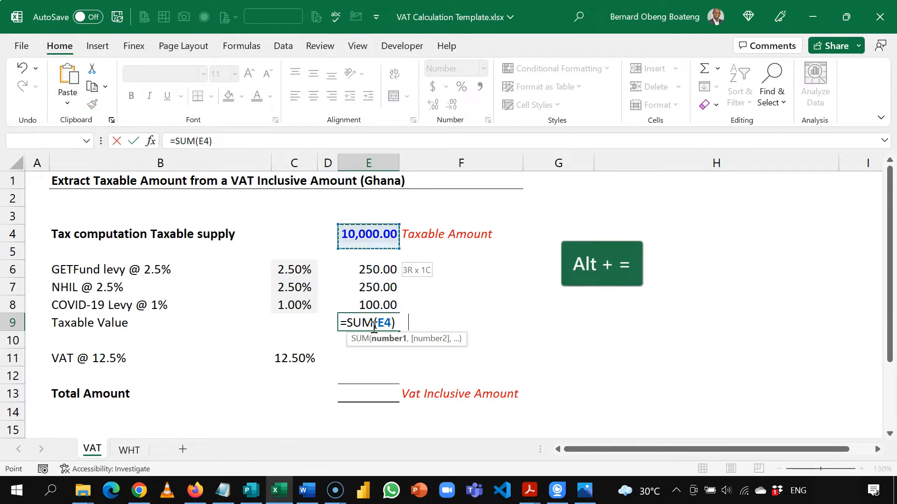
key(Return)
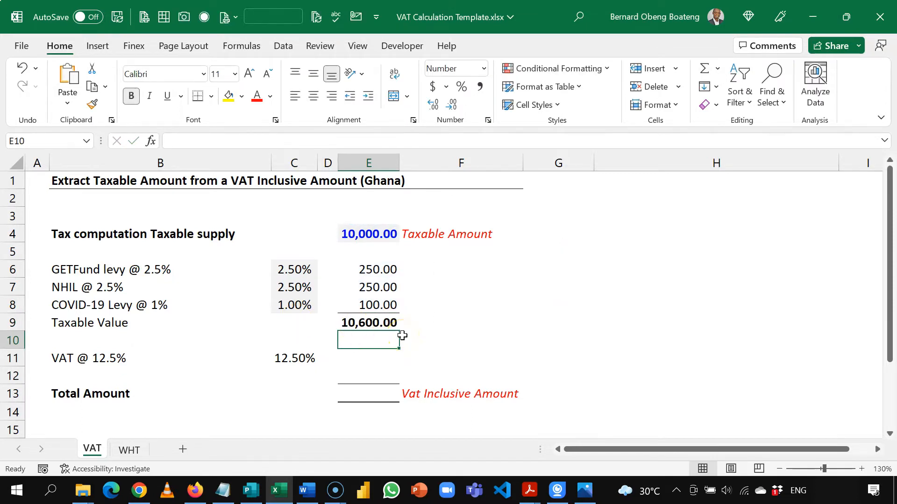
Step: Compute VAT of 1,325.00 in E11 from the 12.50% rate and taxable value
click(368, 357)
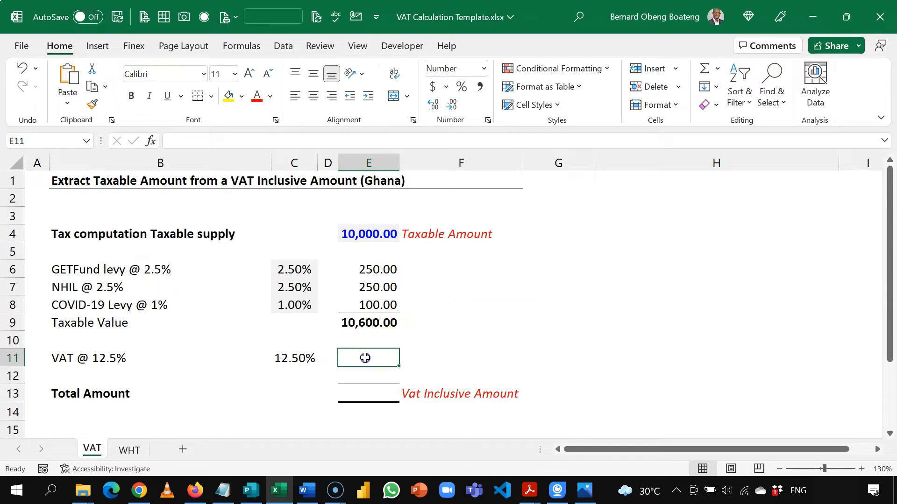
mouse_move(499, 354)
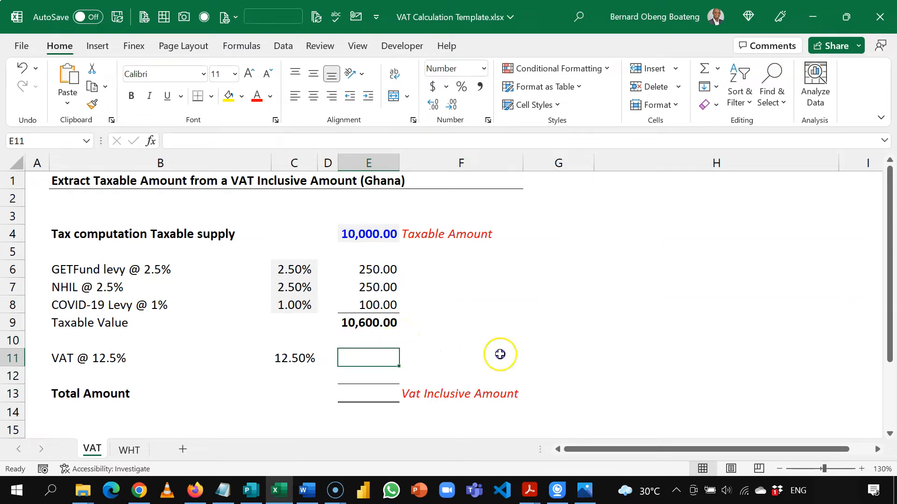
text(=)
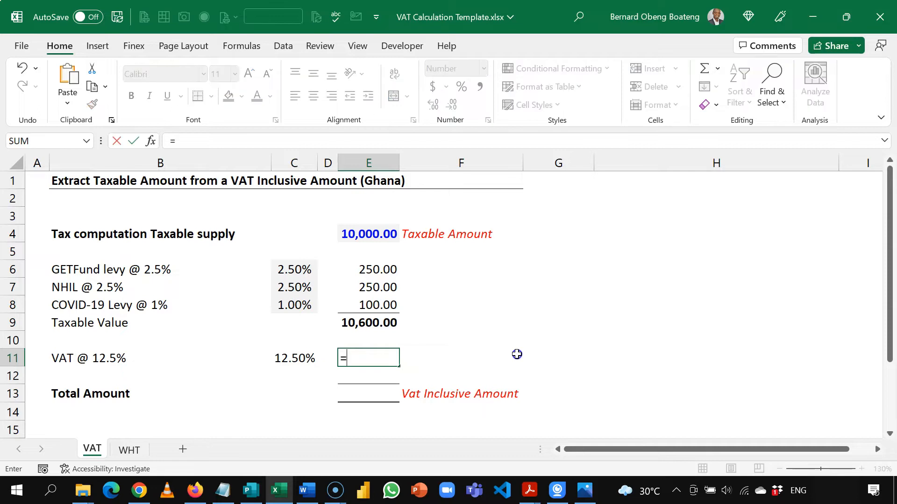
click(294, 358)
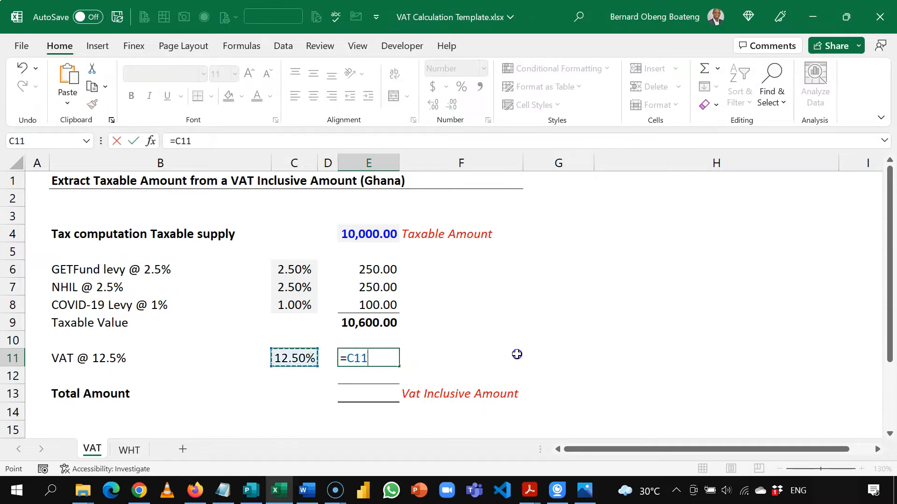
key(Return)
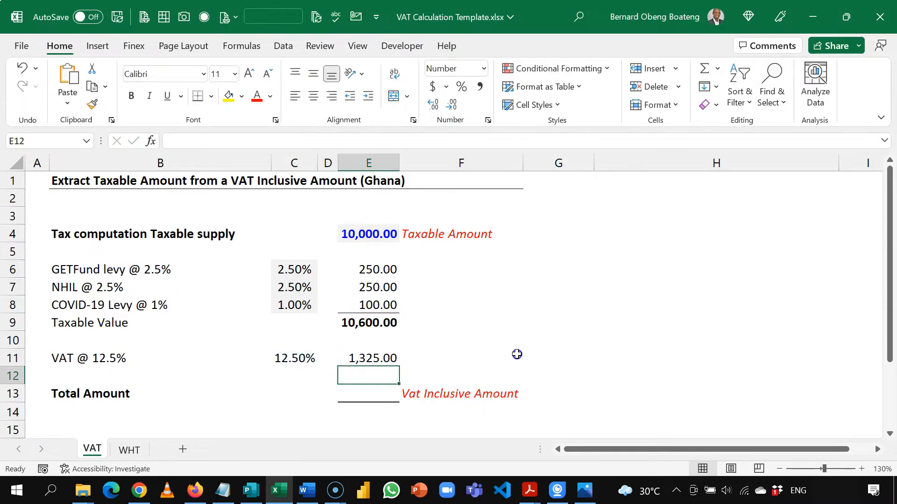
click(368, 358)
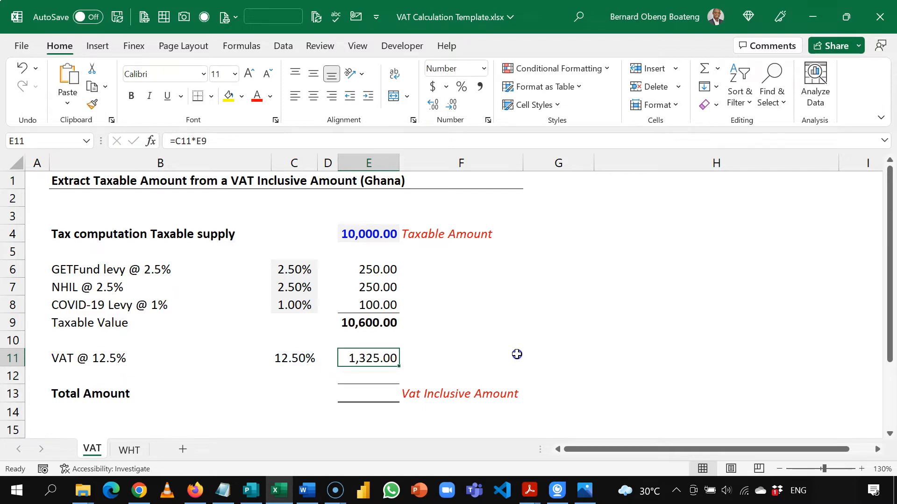
click(368, 393)
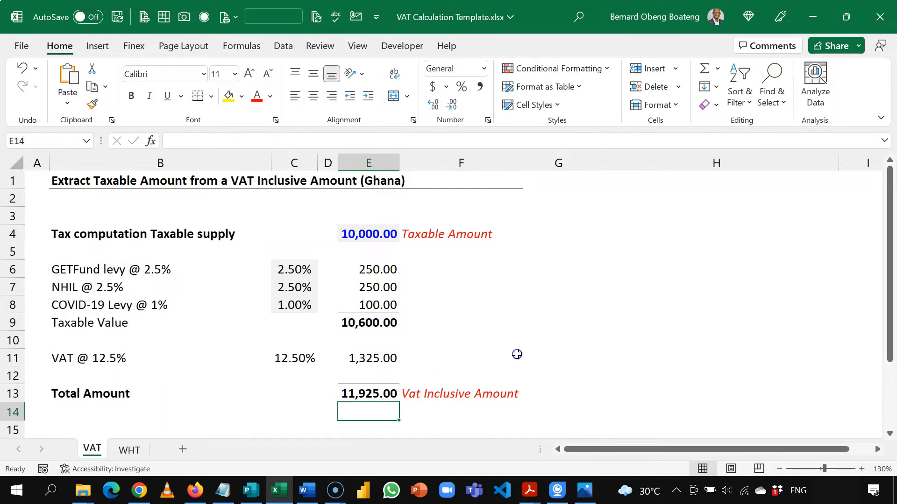
Step: Review the total and VAT formulas, then enter 10,000.00 in E14 below Total Amount
click(369, 393)
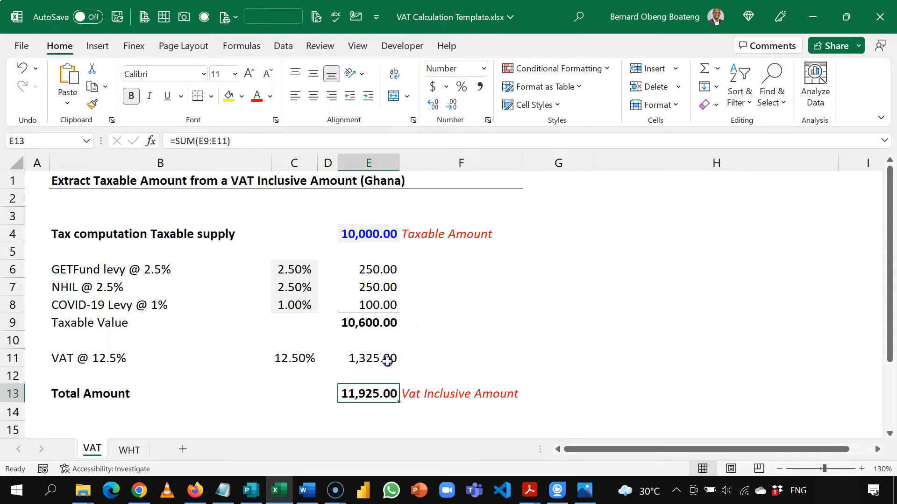
mouse_move(372, 353)
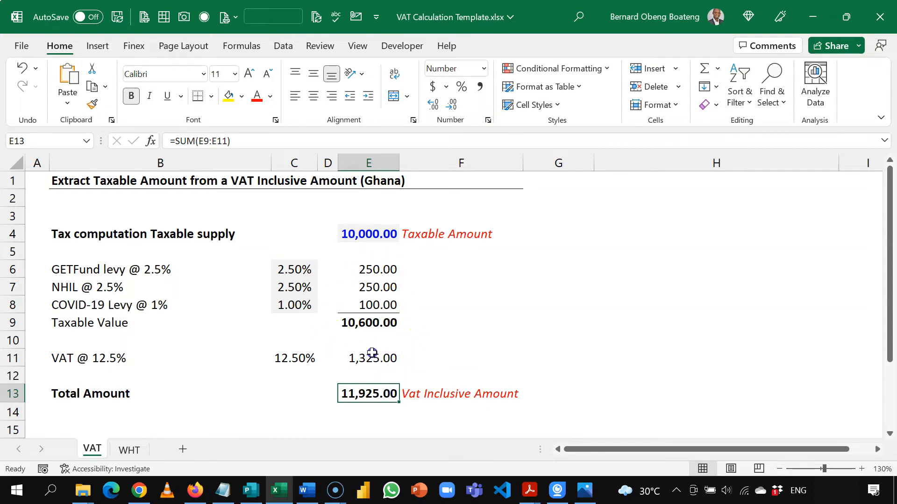
click(368, 359)
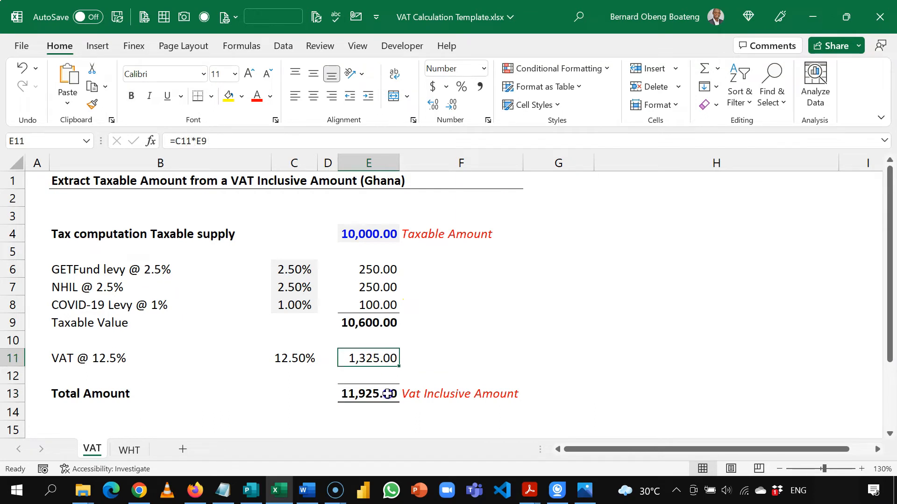
click(367, 393)
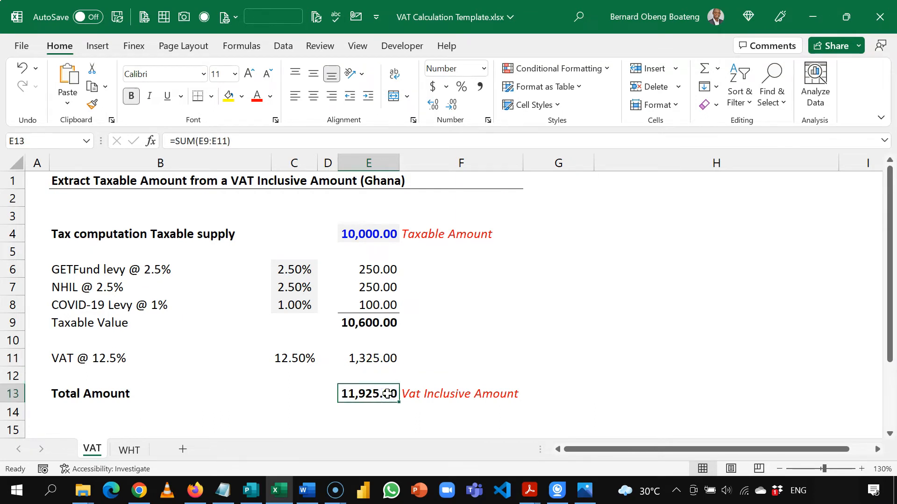
mouse_move(449, 389)
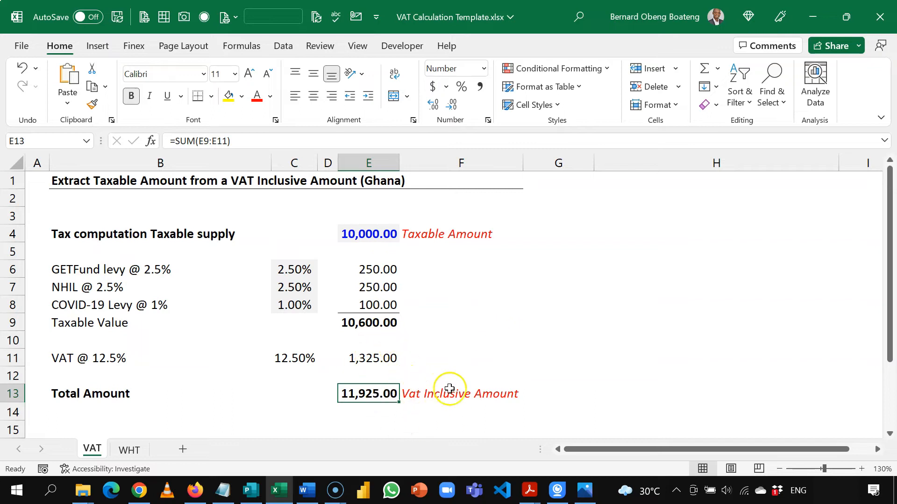
click(367, 430)
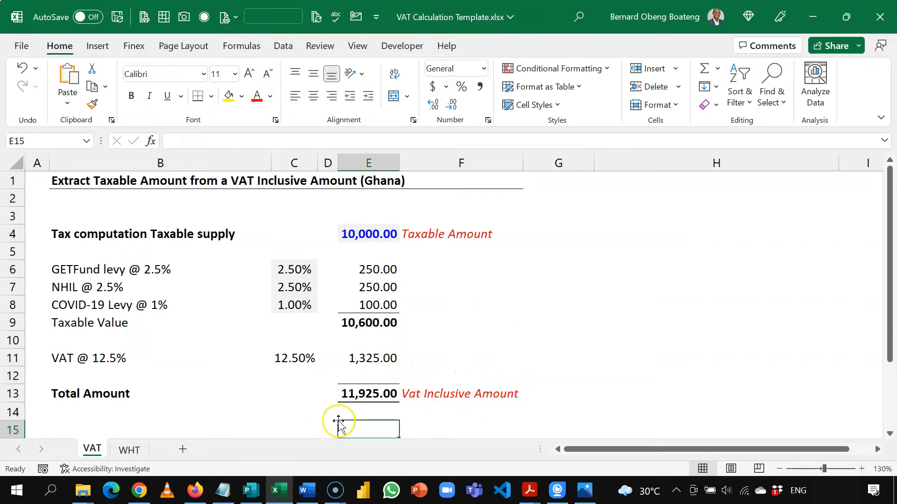
click(367, 412)
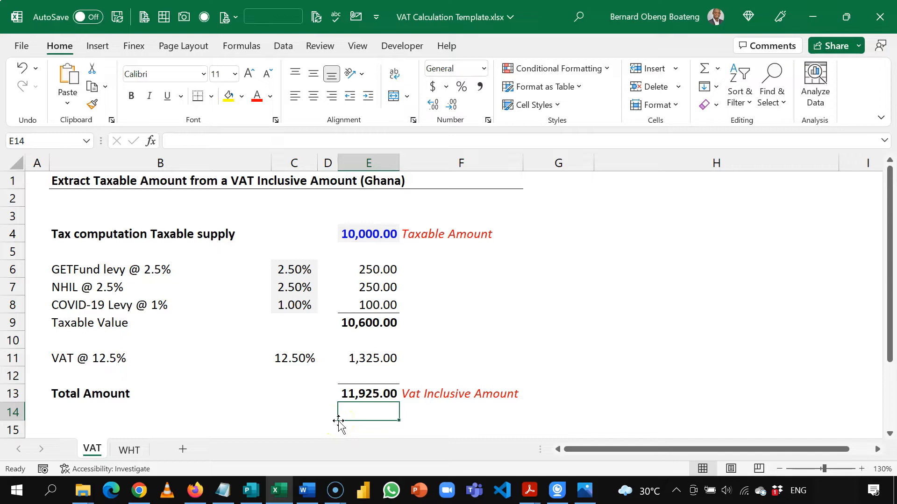
text(100000)
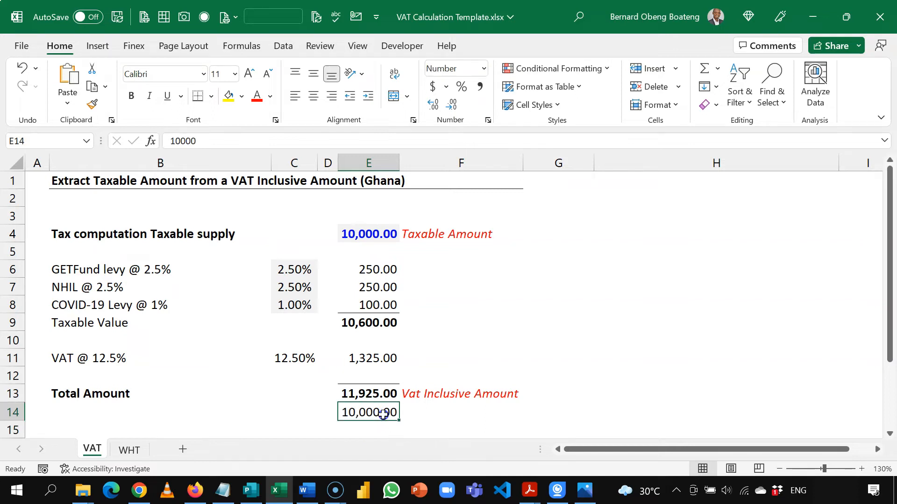
click(368, 233)
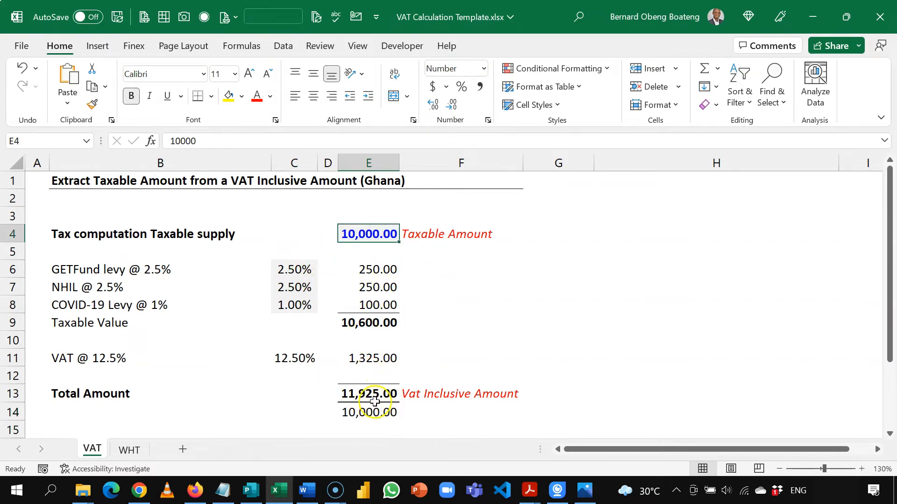
mouse_move(411, 289)
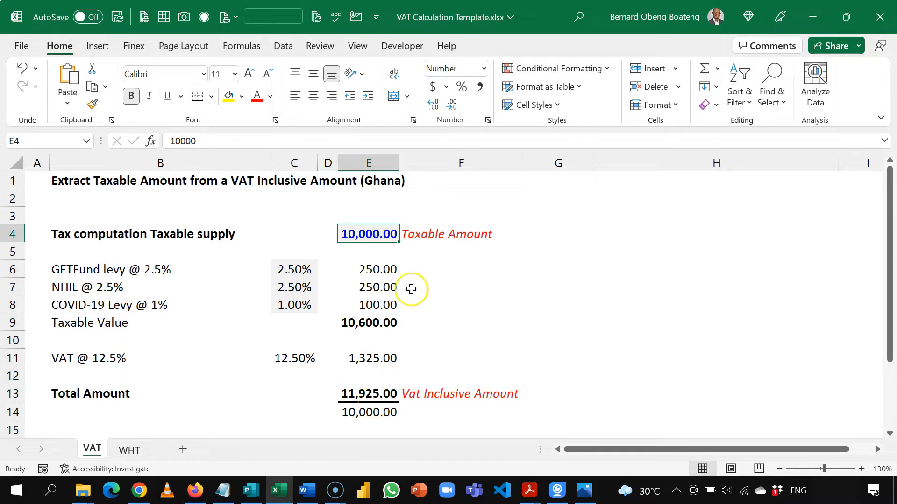
mouse_move(411, 288)
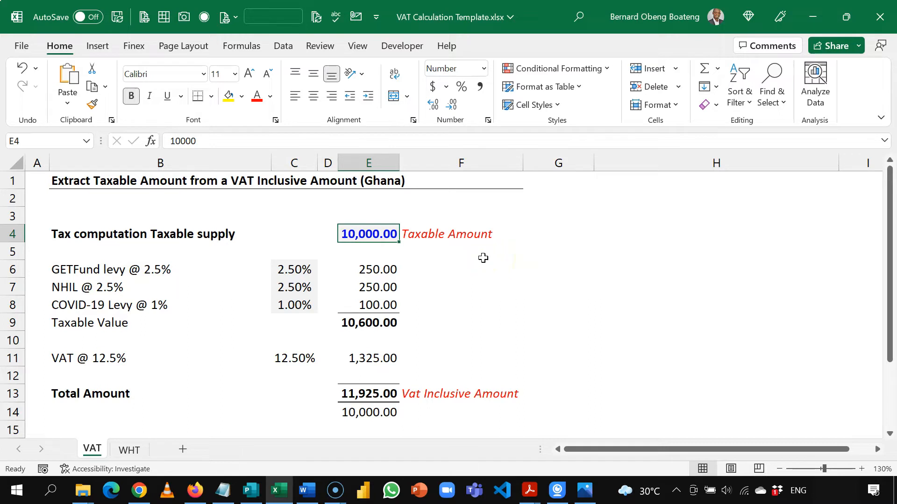
mouse_move(325, 245)
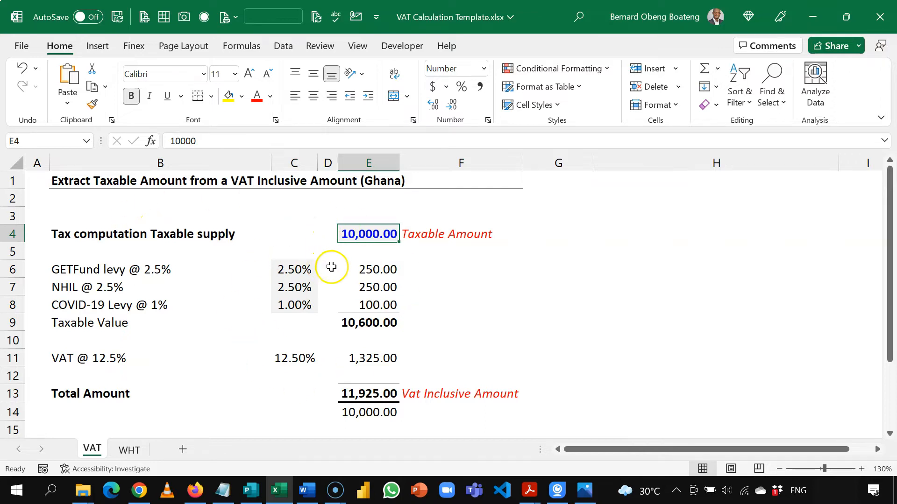
click(369, 269)
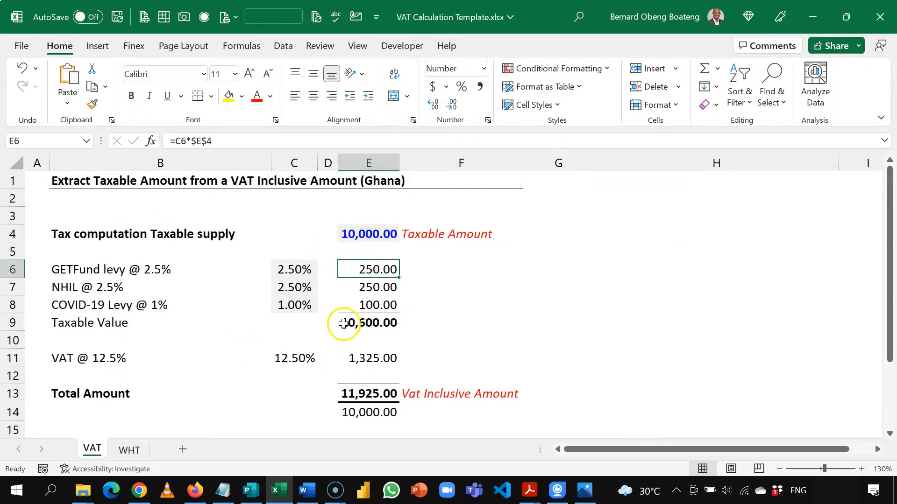
mouse_move(293, 269)
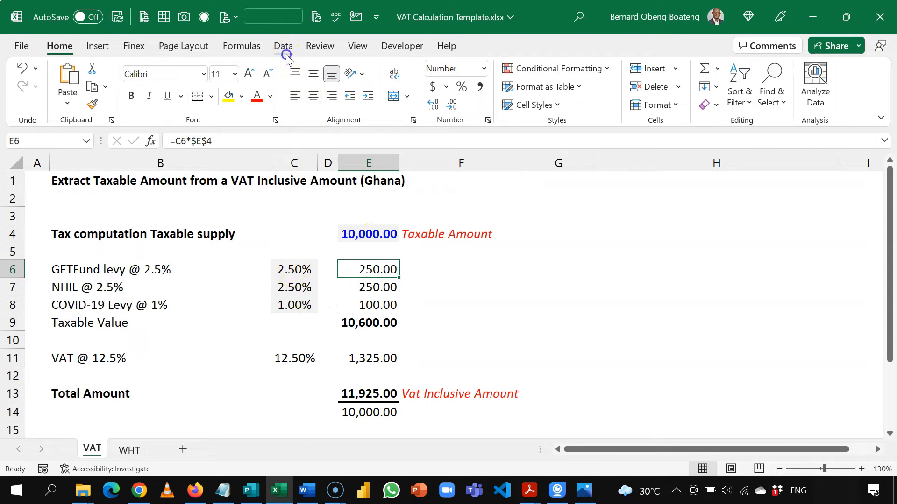
Step: Open Goal Seek from Data > What-If Analysis
click(282, 46)
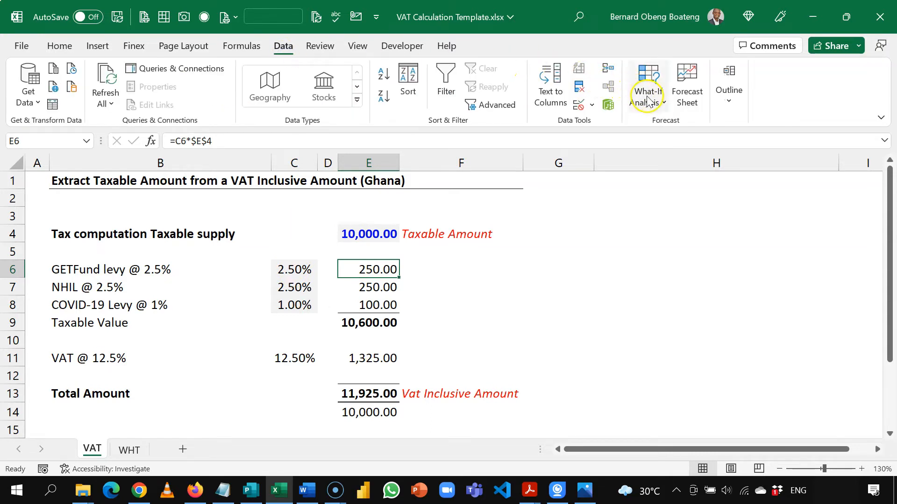
click(647, 86)
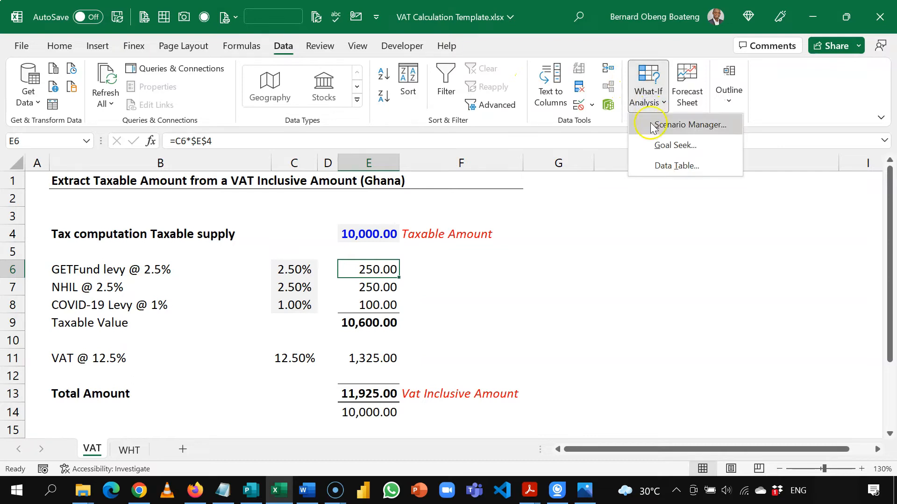
mouse_move(674, 145)
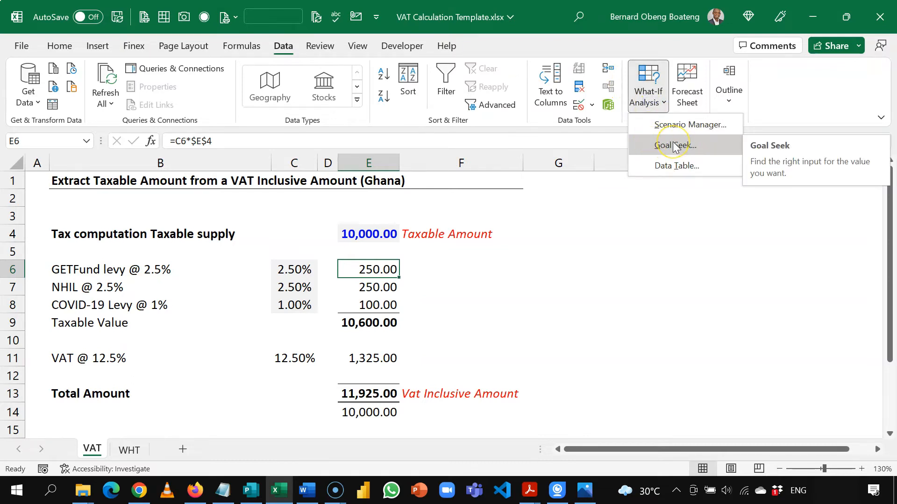
click(676, 145)
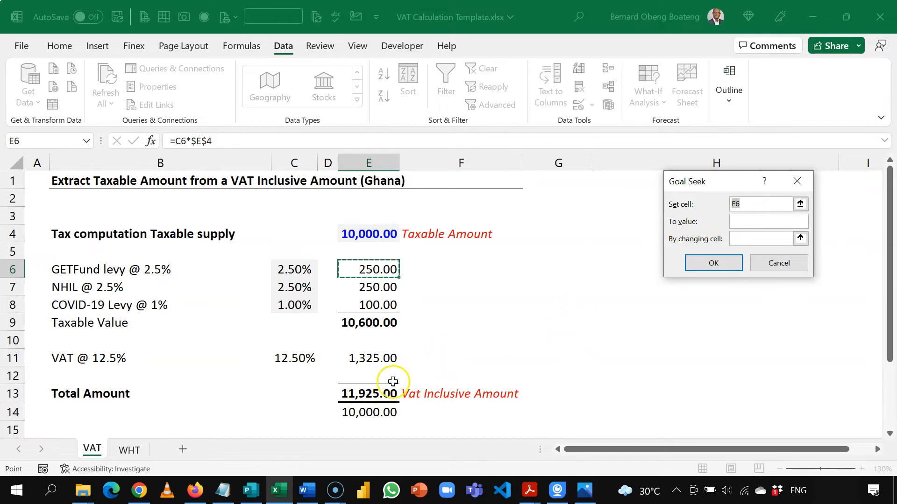
Step: Goal Seek E13 to 10000 by changing E4, giving a taxable amount of 8,385.74
click(369, 394)
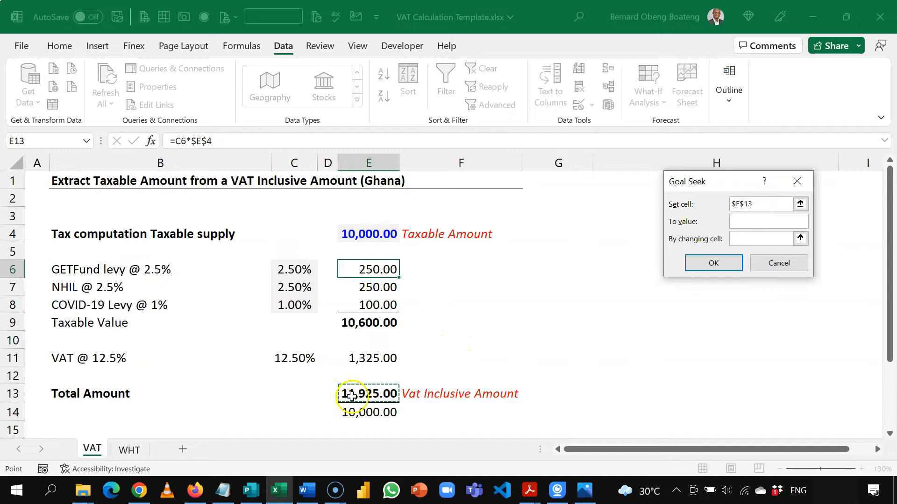
mouse_move(718, 284)
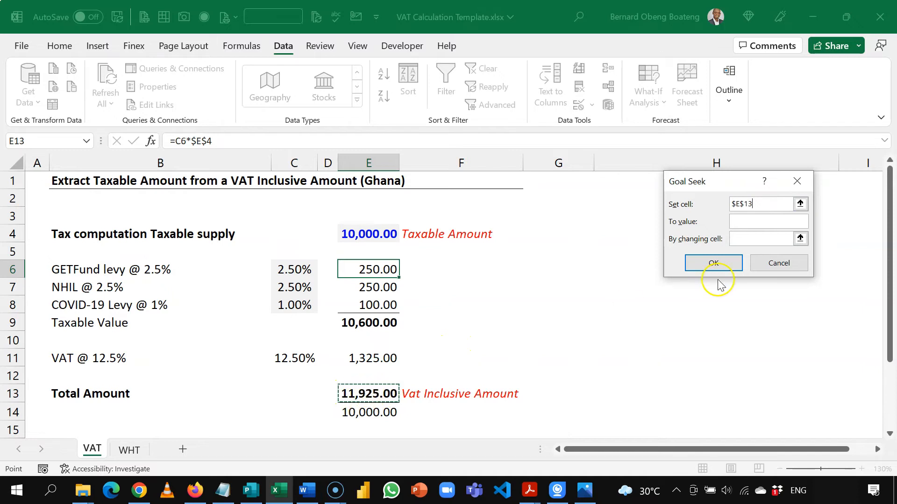
click(767, 222)
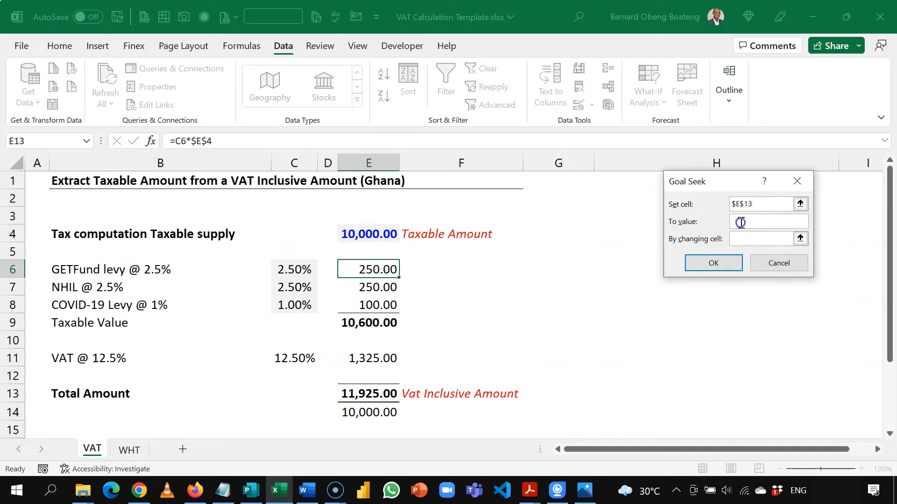
text(1)
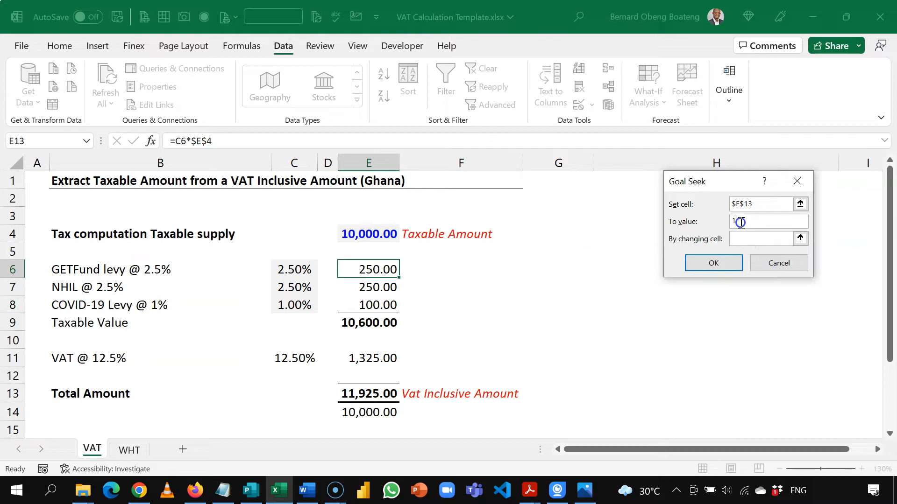
text(10000)
click(760, 238)
text($E$4)
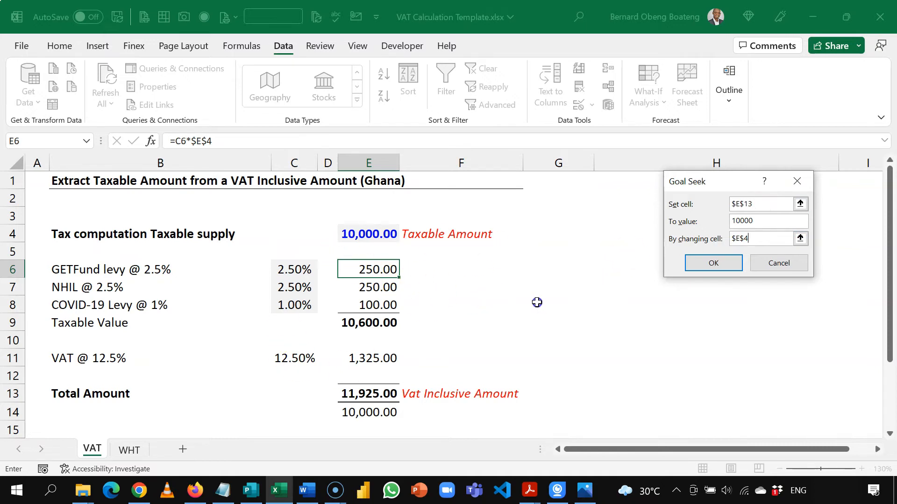
click(713, 263)
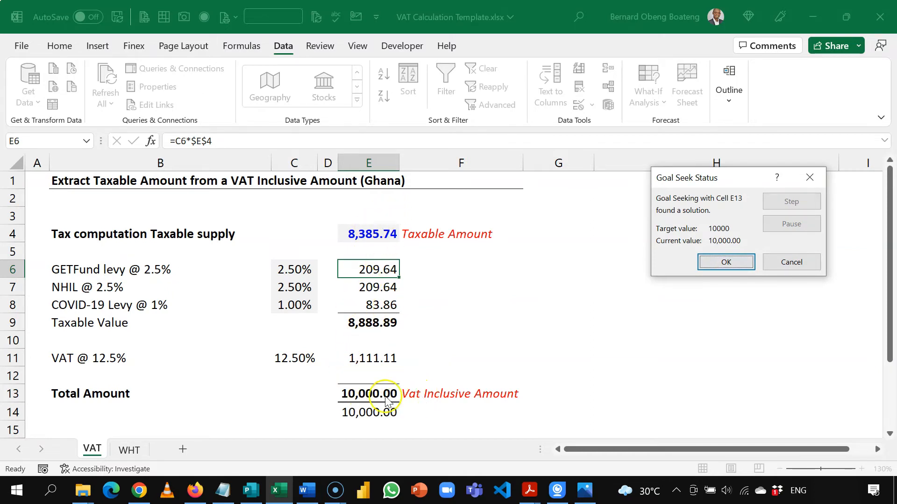
mouse_move(493, 401)
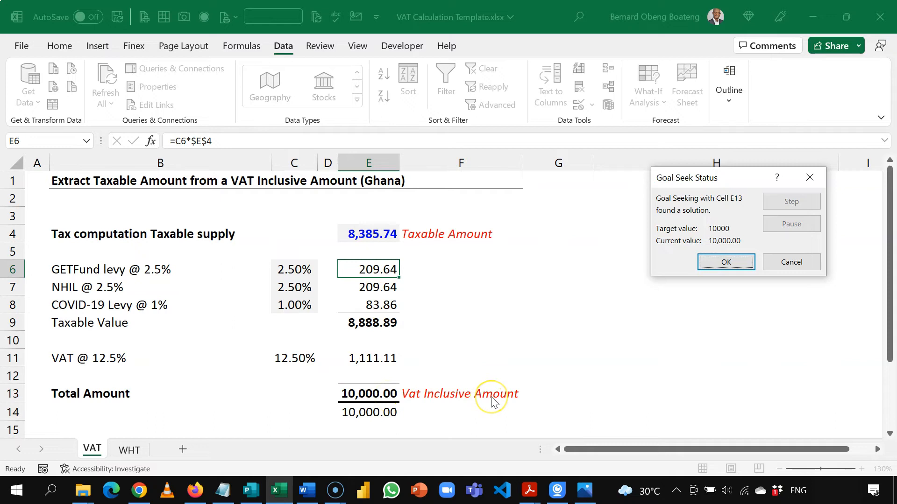
mouse_move(745, 284)
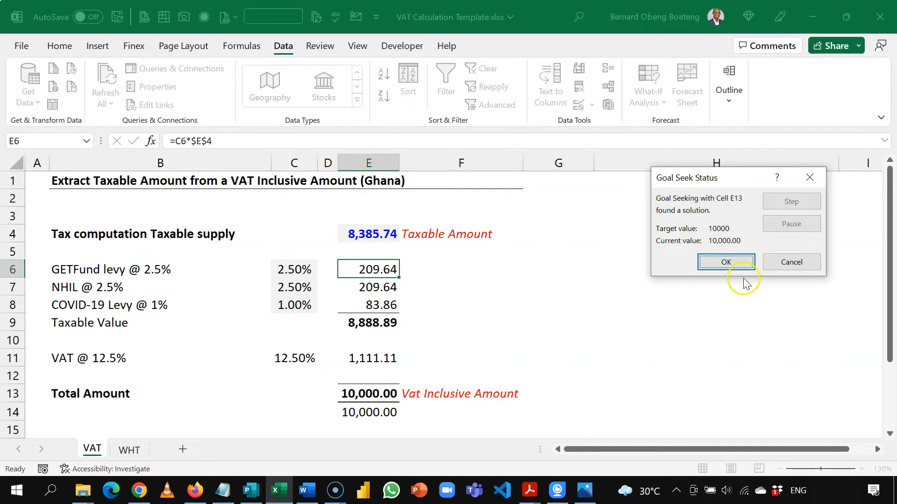
mouse_move(726, 262)
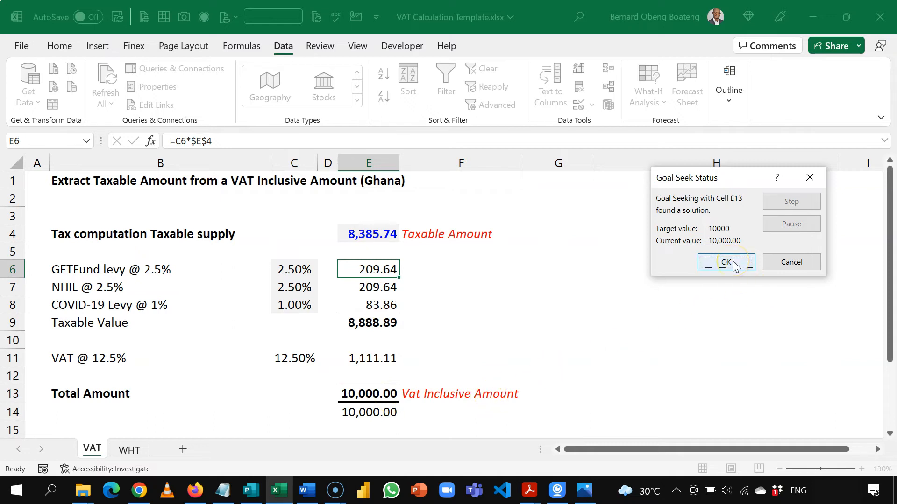
click(725, 262)
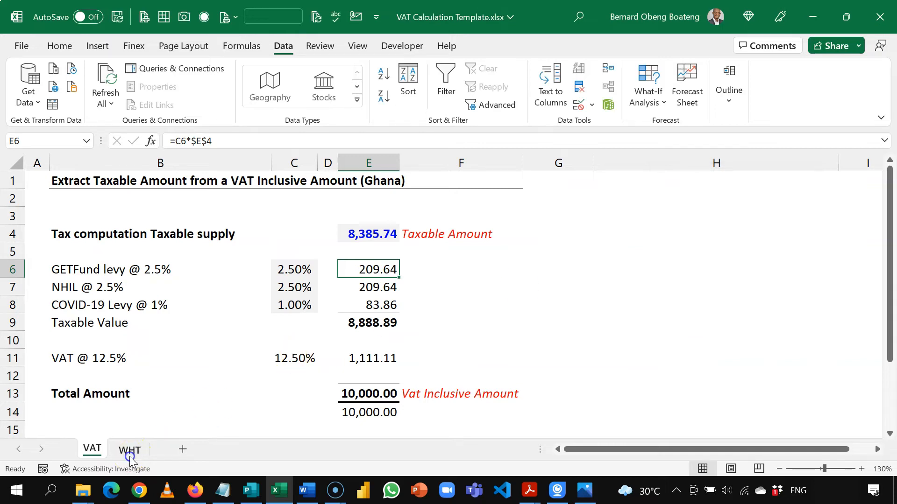
click(129, 450)
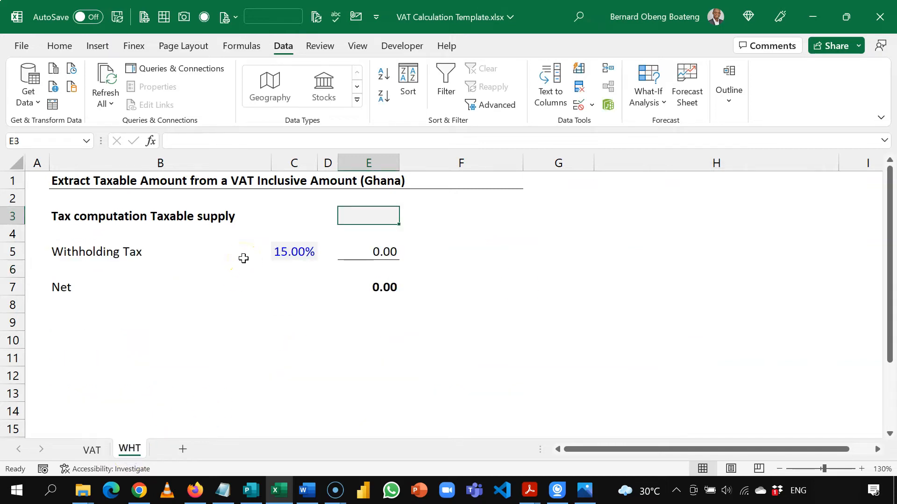
text(12,000.00)
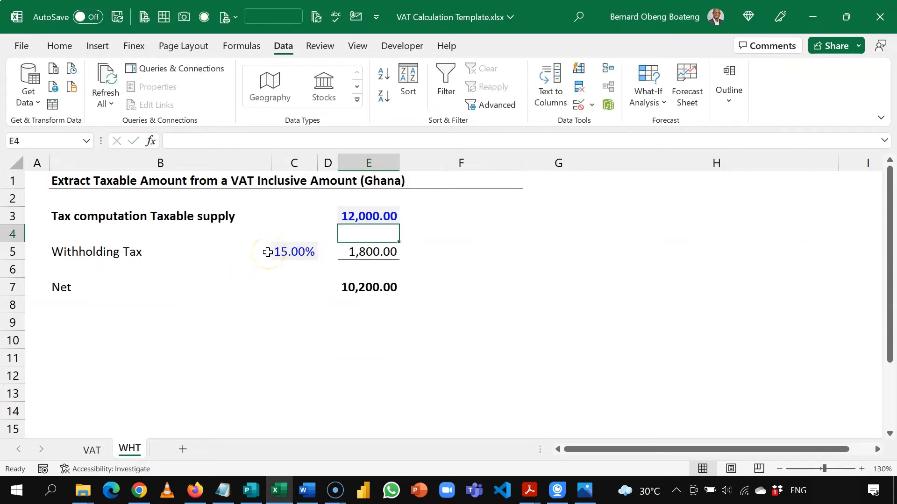
click(293, 252)
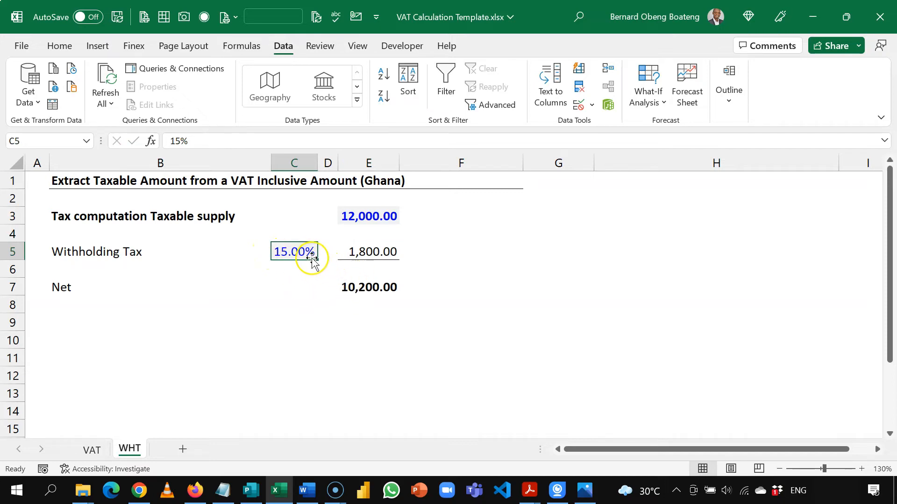
mouse_move(372, 252)
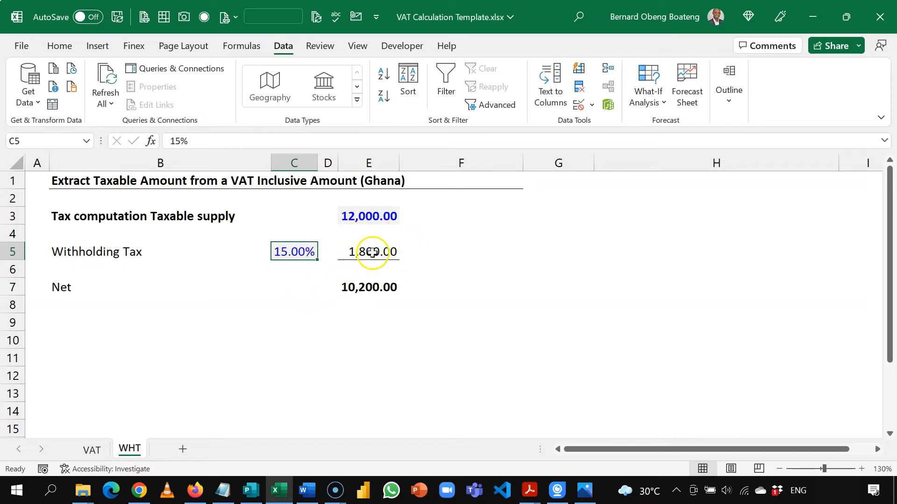
click(368, 288)
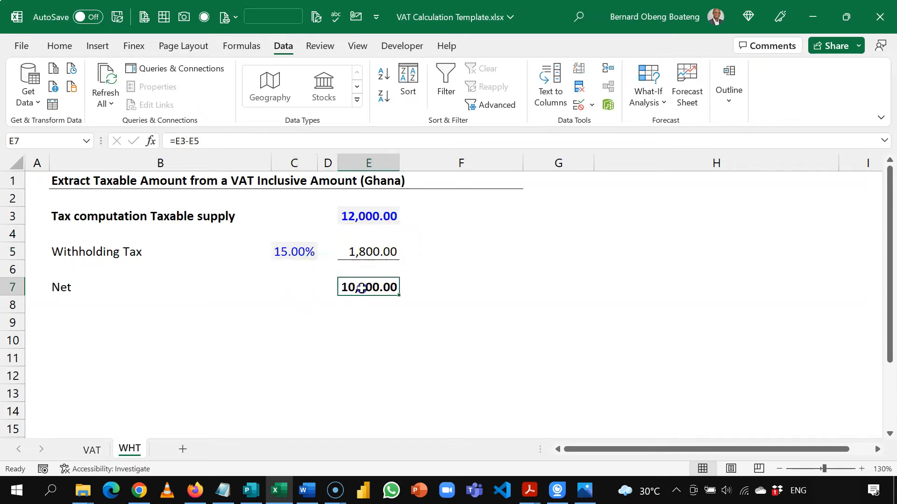
click(368, 339)
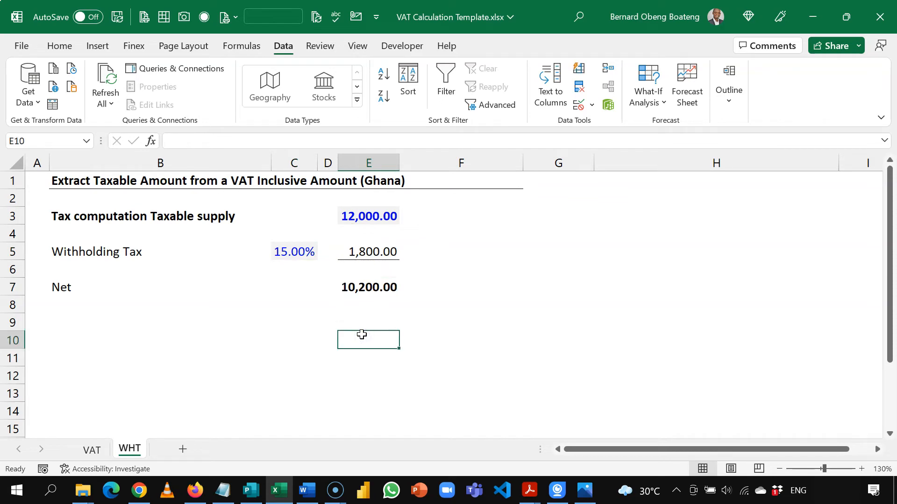
click(369, 287)
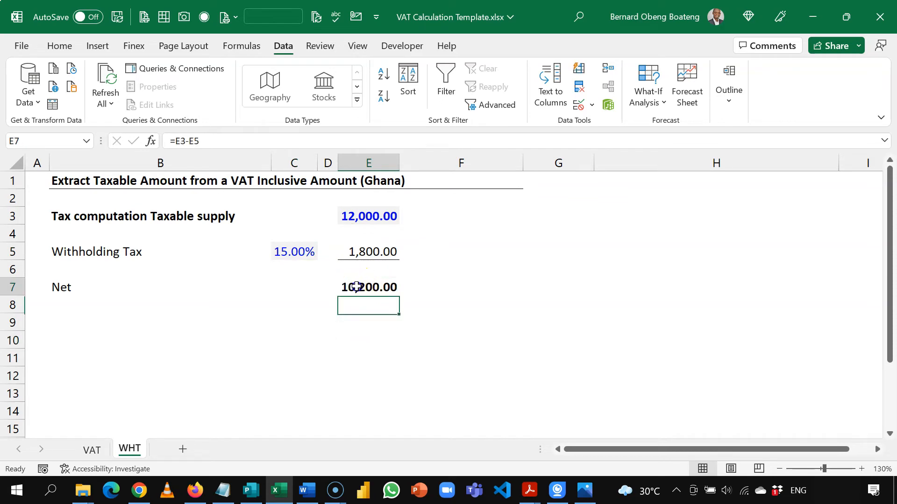
click(368, 216)
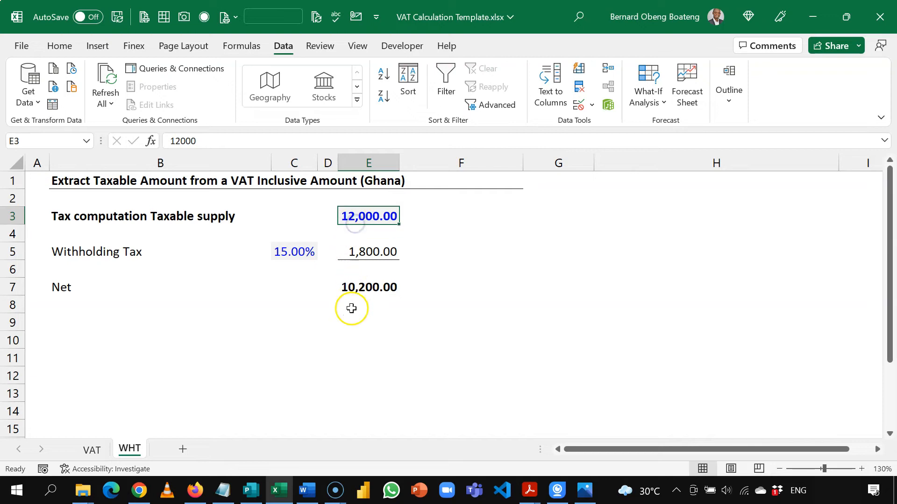
click(368, 323)
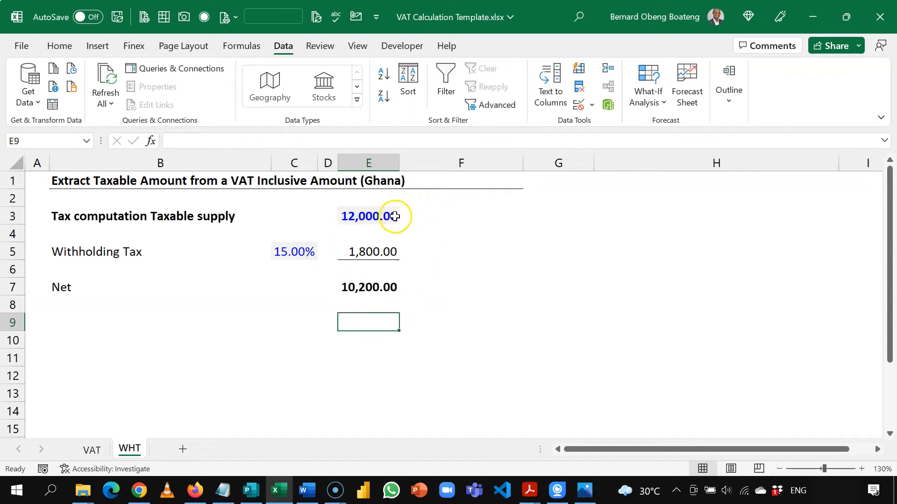
click(369, 217)
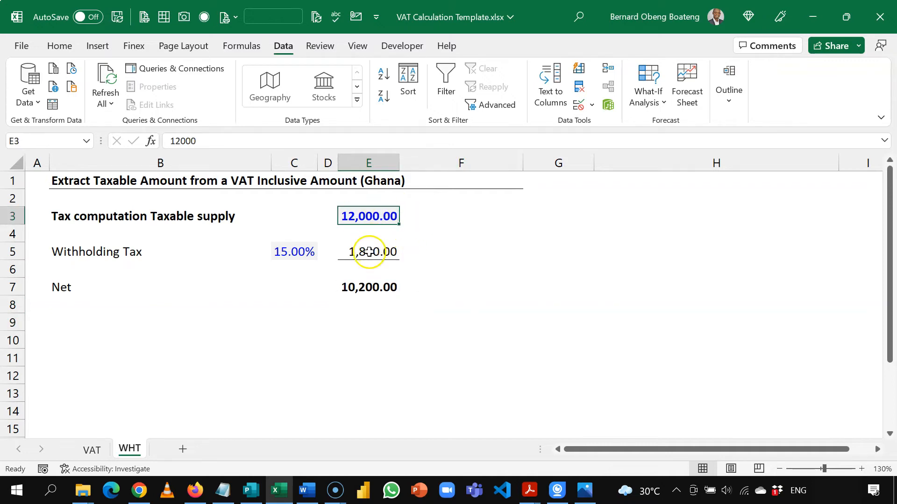
click(369, 286)
text(12000)
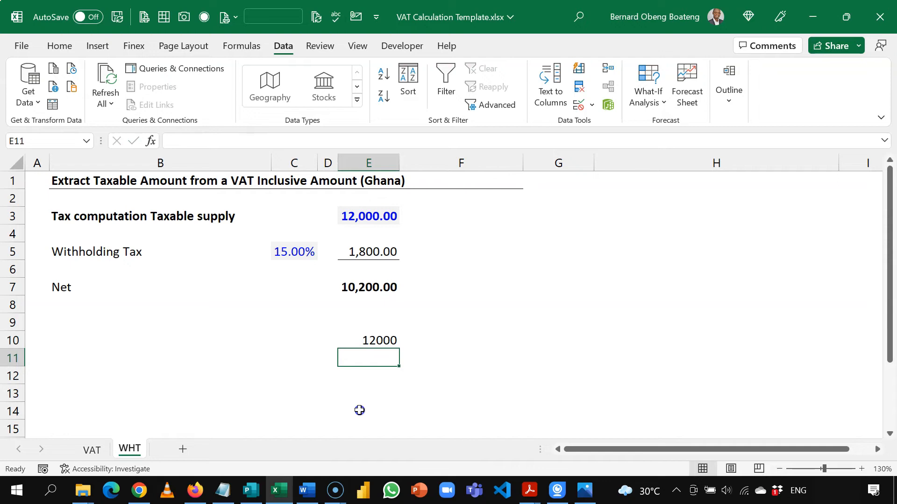
Step: Enter =E10/(1-C5) in E11 to gross up the 12,000 net, giving 14,117.65
text(=E10)
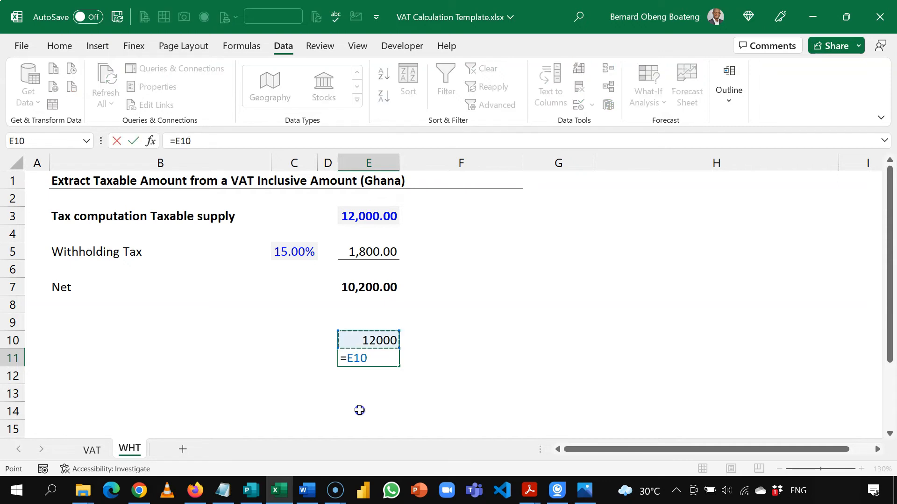
text(/)
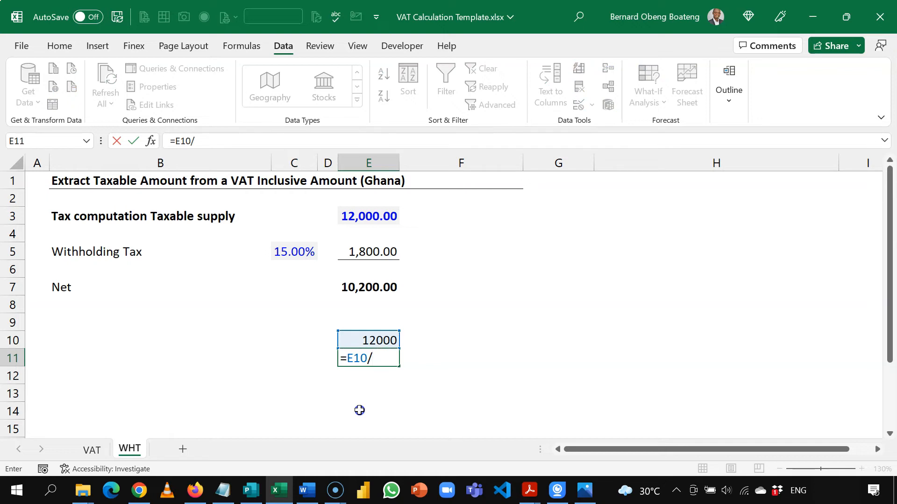
text((1-)
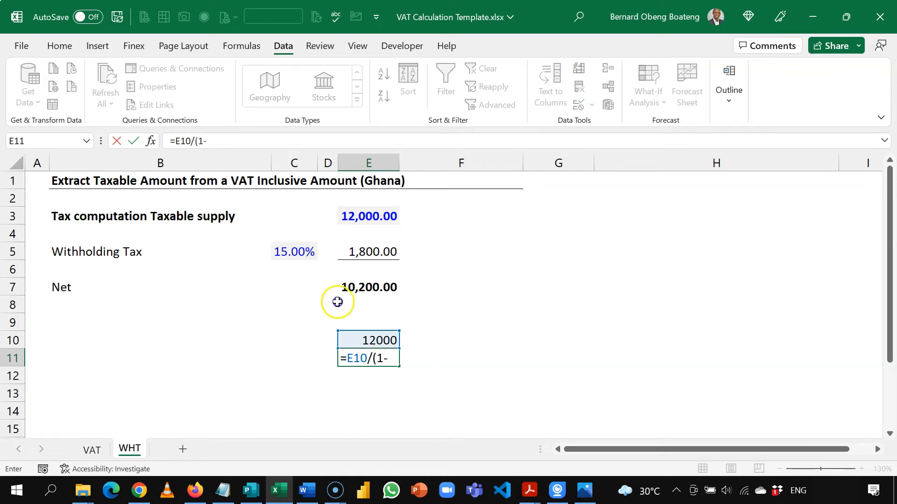
click(293, 252)
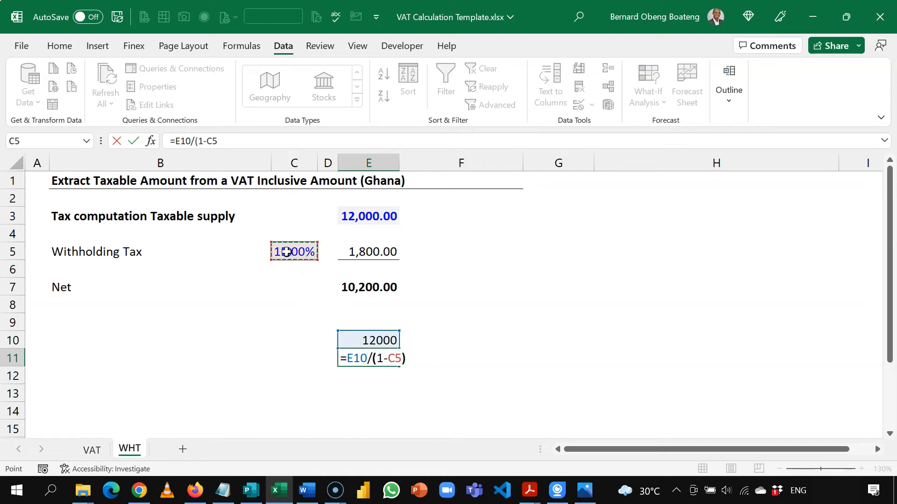
key(Return)
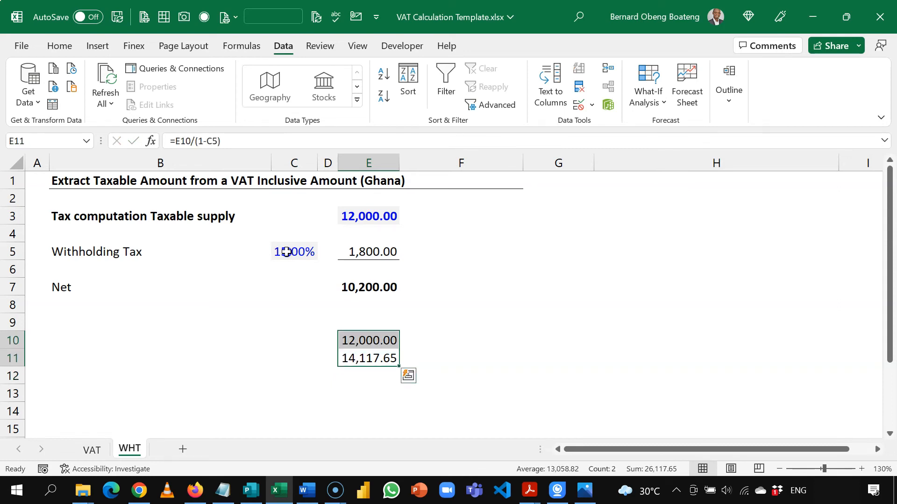
click(369, 286)
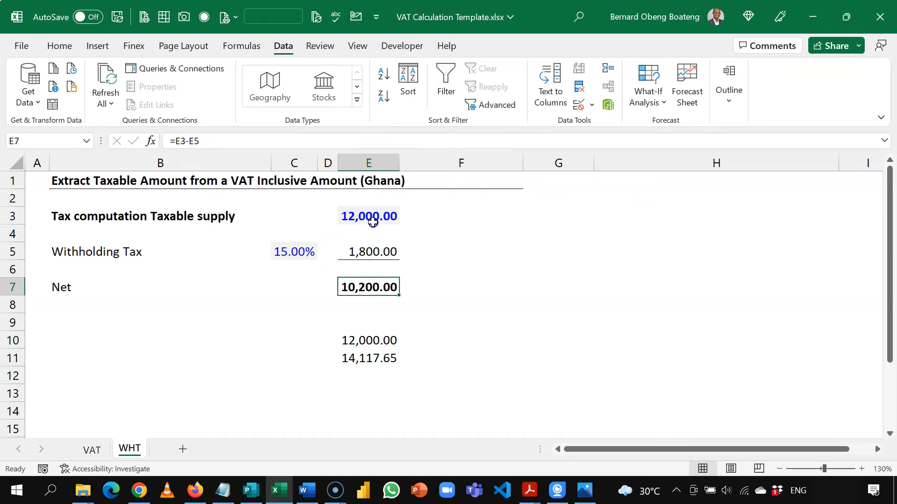
click(368, 216)
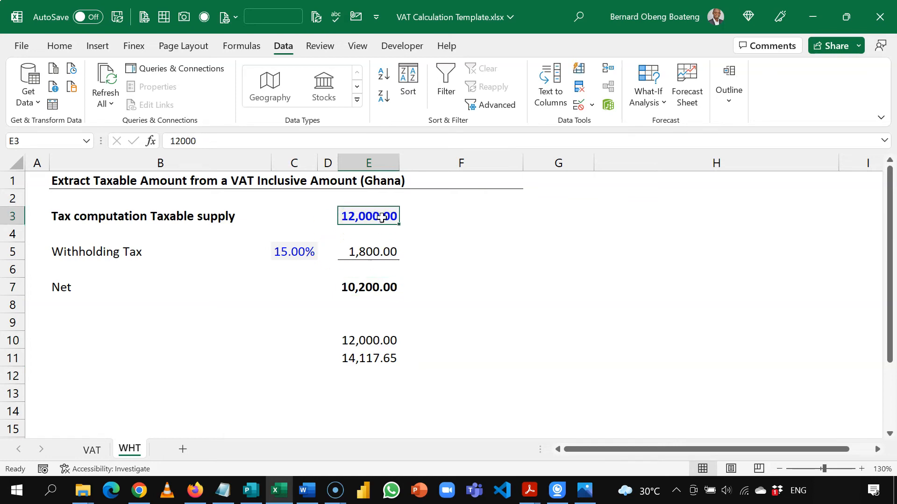
Step: Goal Seek net E7 to 12,000 by changing E3, raising taxable supply to 14,117.65
click(369, 287)
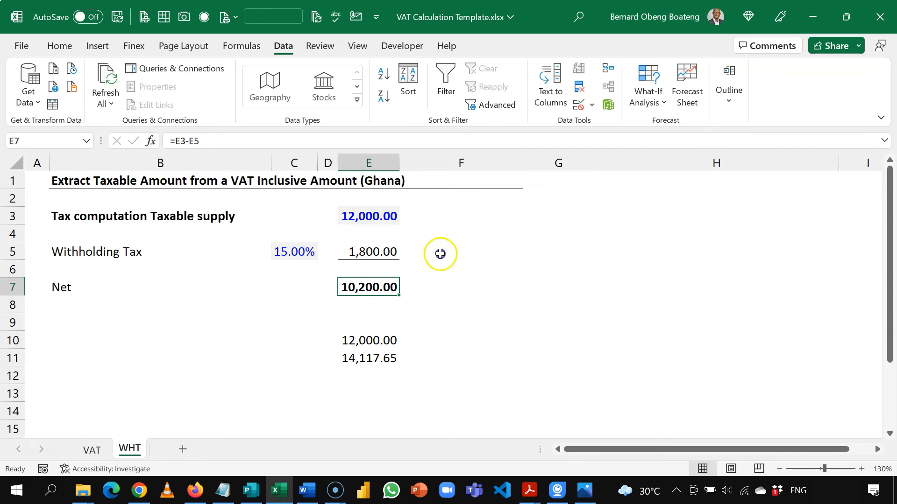
click(647, 84)
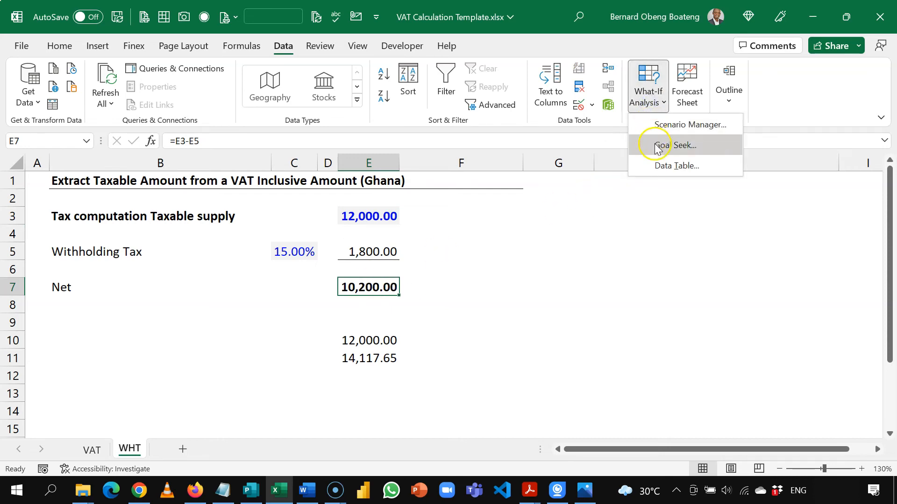
click(678, 145)
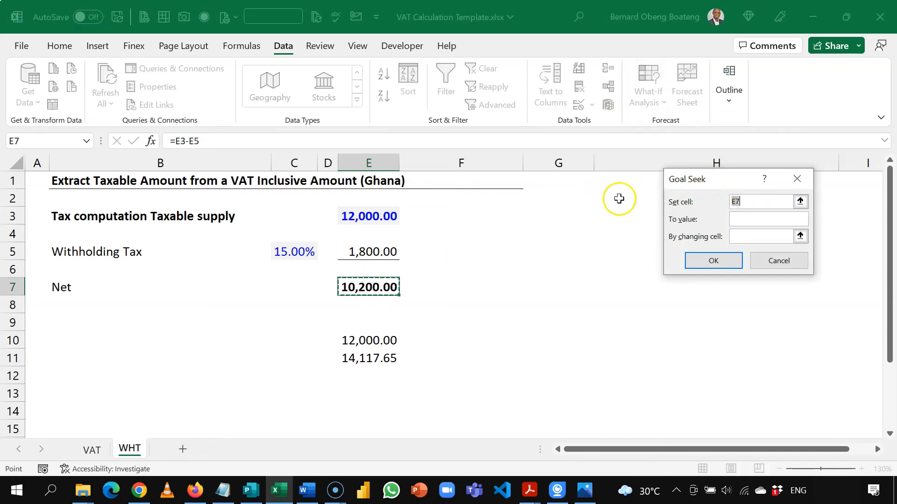
text(12000)
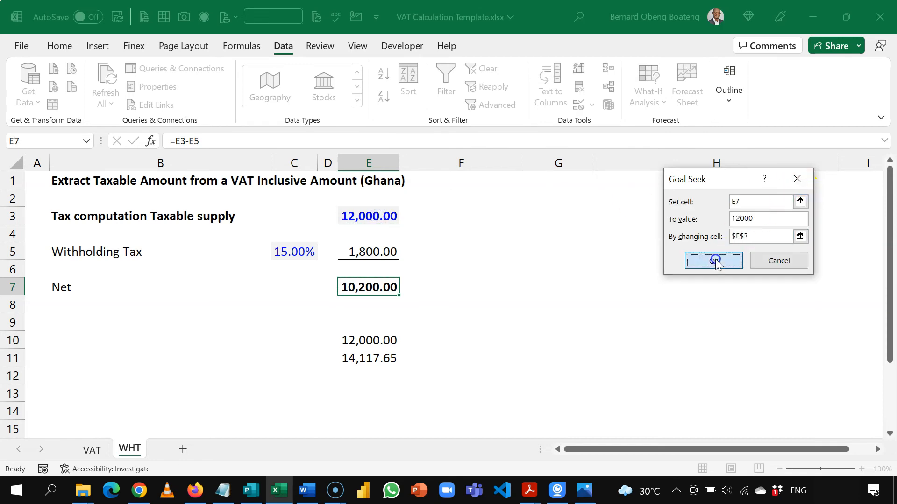
click(713, 260)
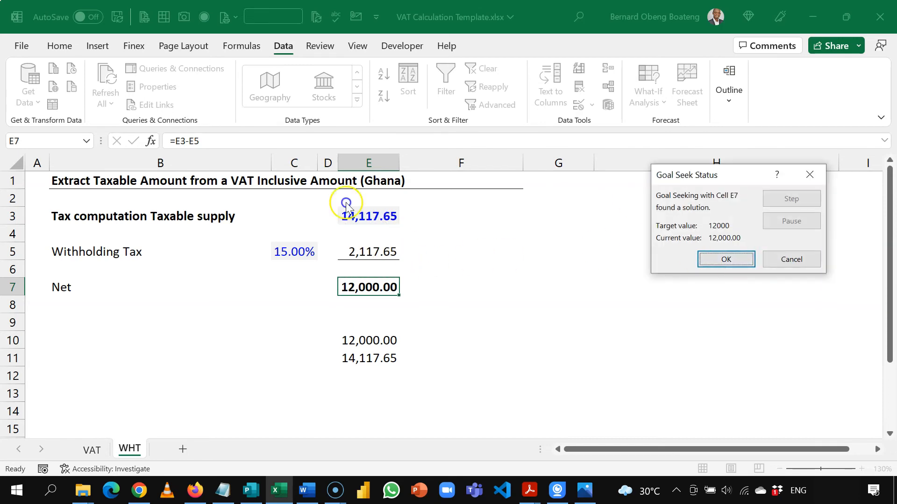
click(725, 259)
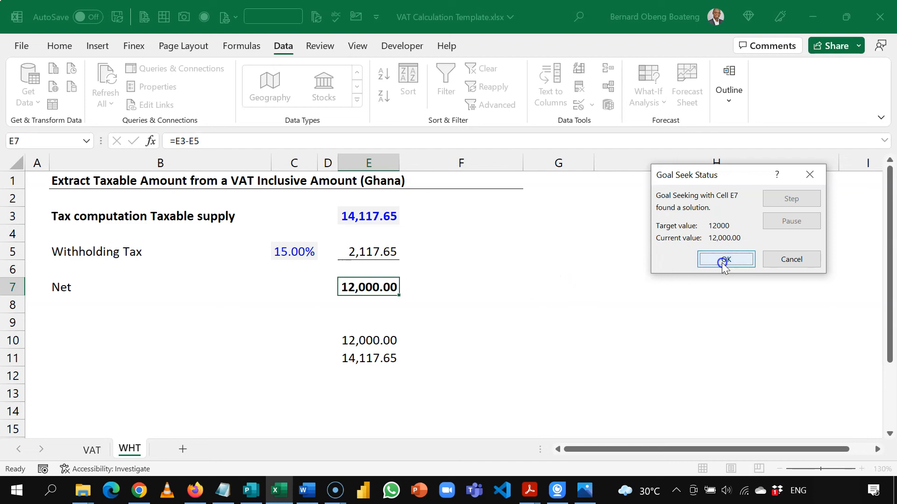
click(725, 260)
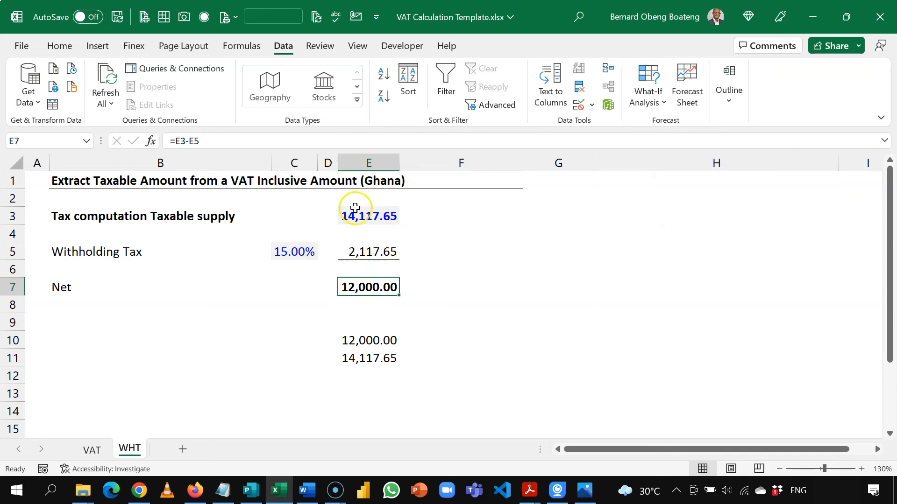
mouse_move(573, 252)
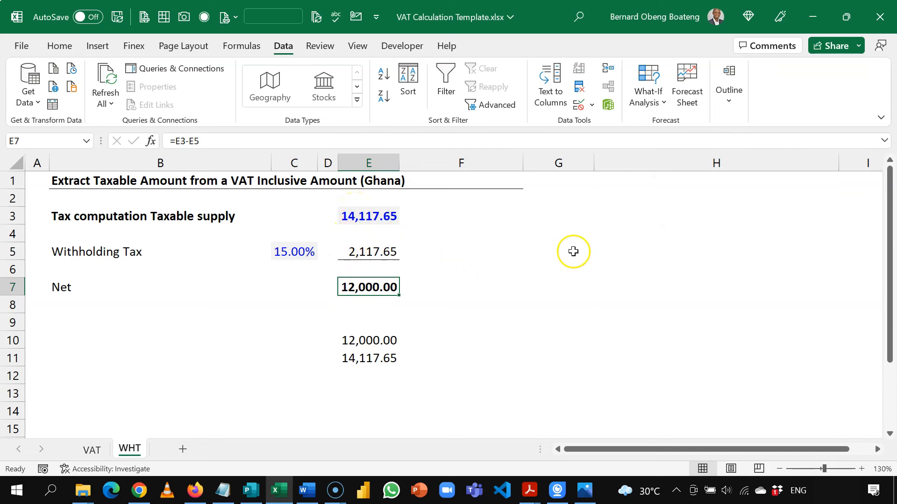
Step: Return to the VAT sheet showing the 8,385.74 taxable amount
click(92, 449)
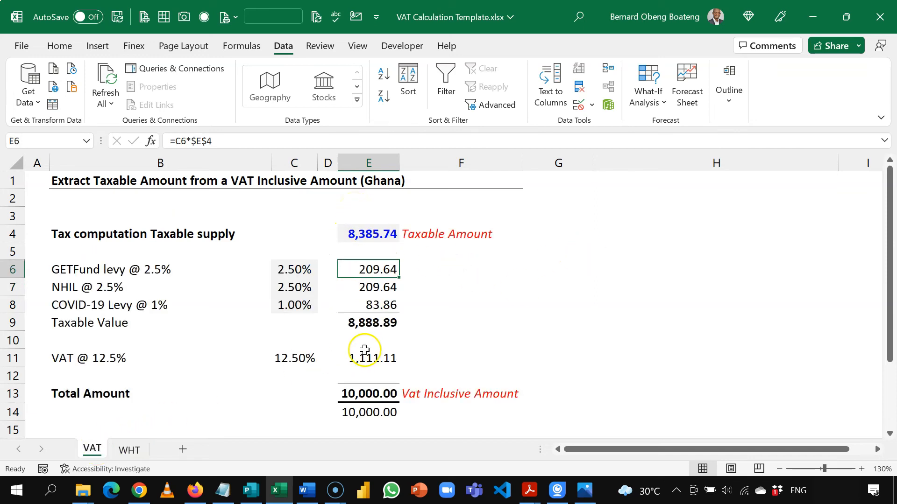
click(461, 305)
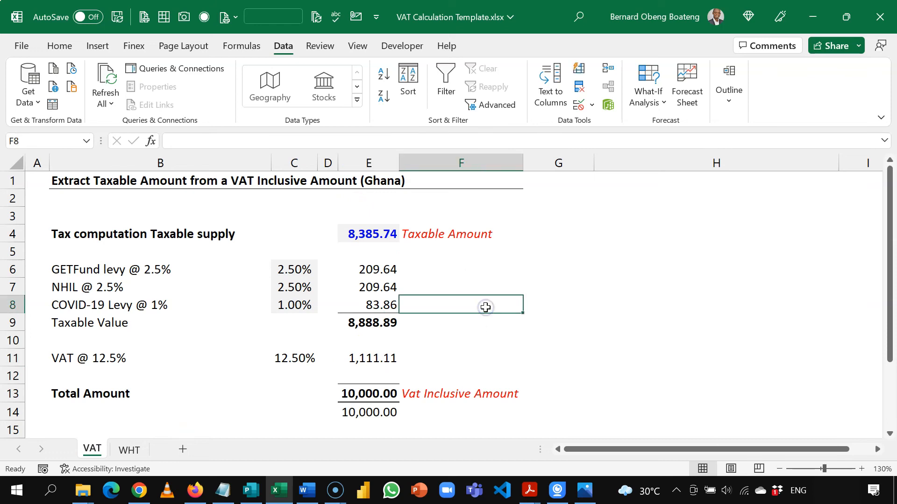
mouse_move(342, 313)
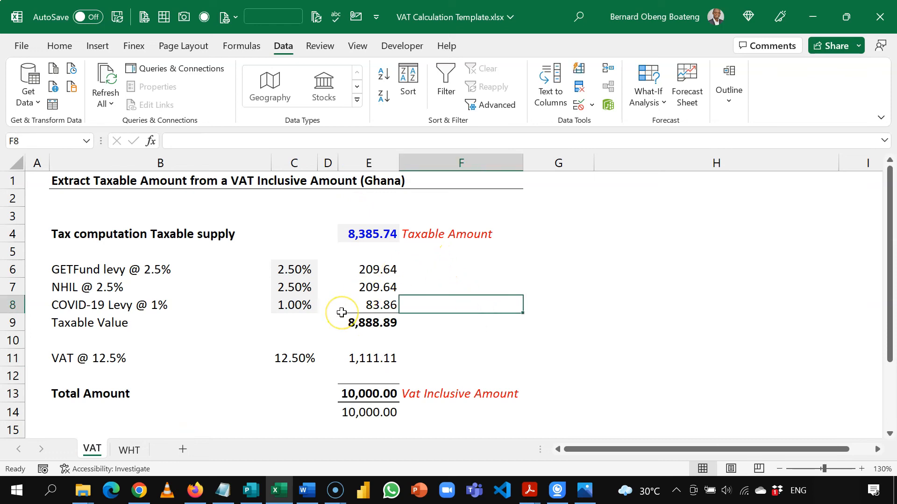
mouse_move(342, 312)
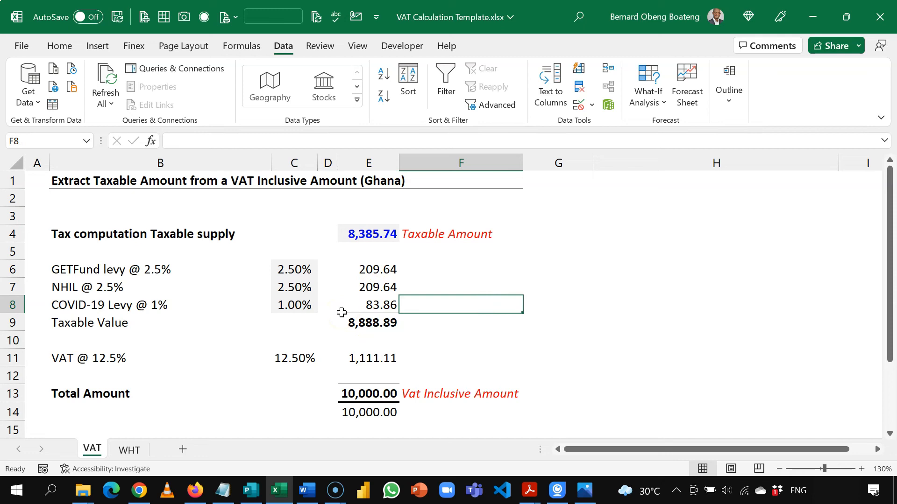